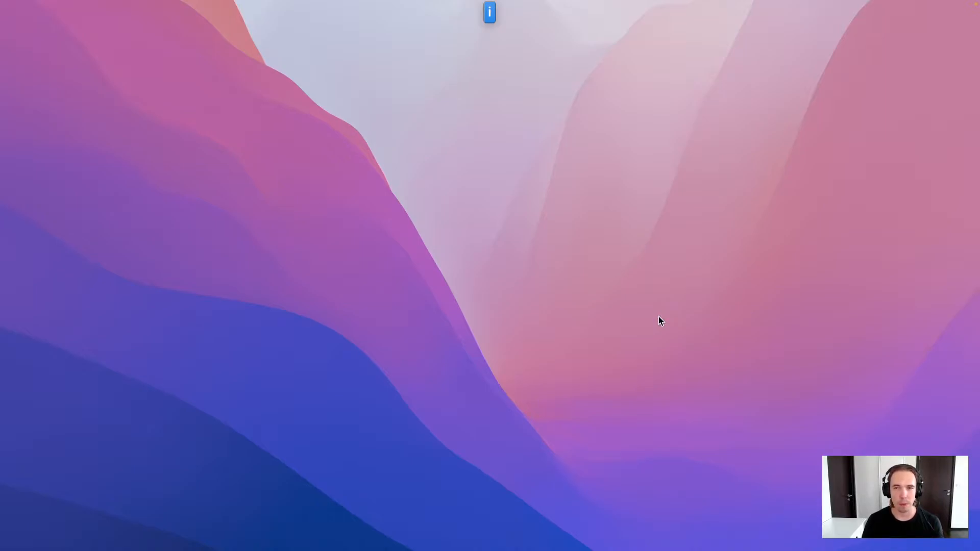
{"action": "mouse_move", "coordinate": [675, 320]}
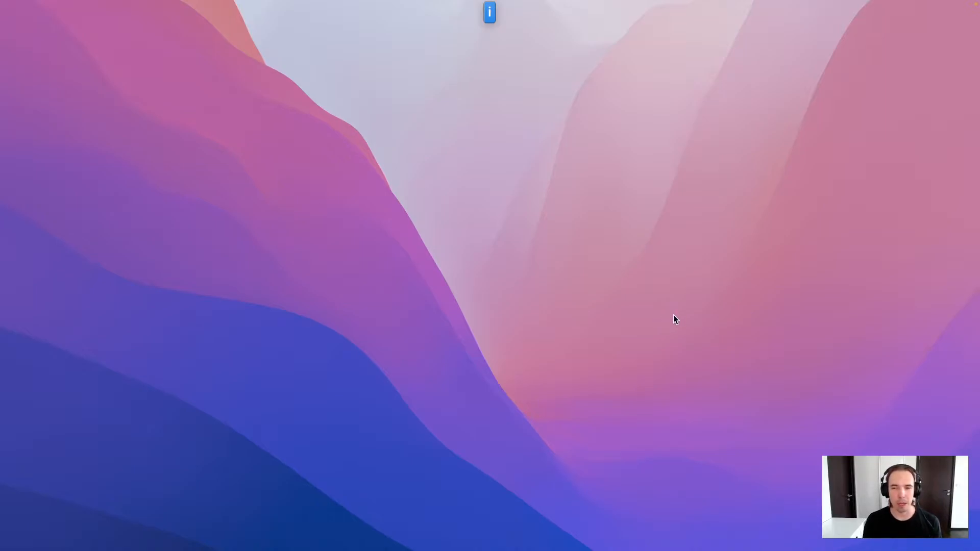
{"action": "mouse_move", "coordinate": [680, 320]}
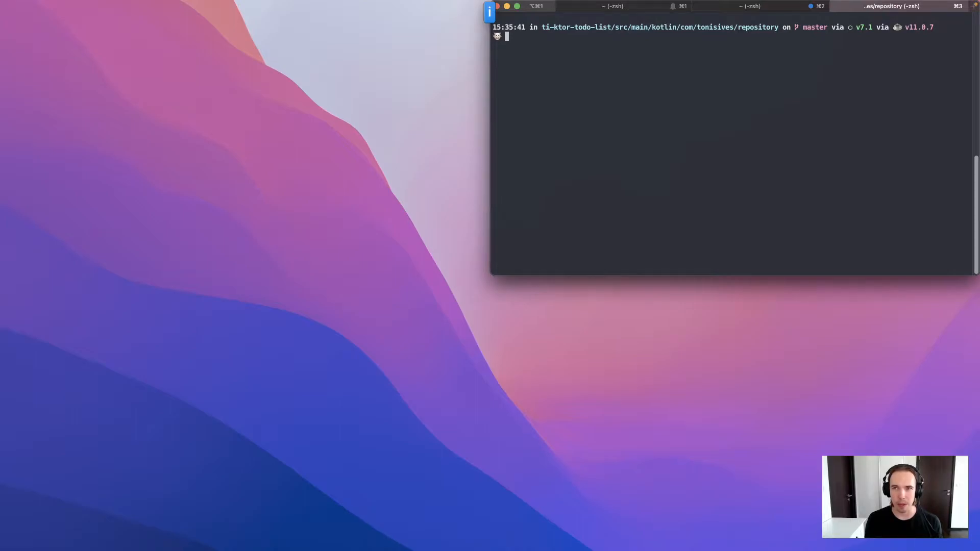
View TodoRepository.kt in vim to watch the mode indicator, then quit back to the shell
{"action": "type", "text": "vim TodoRepository.kt"}
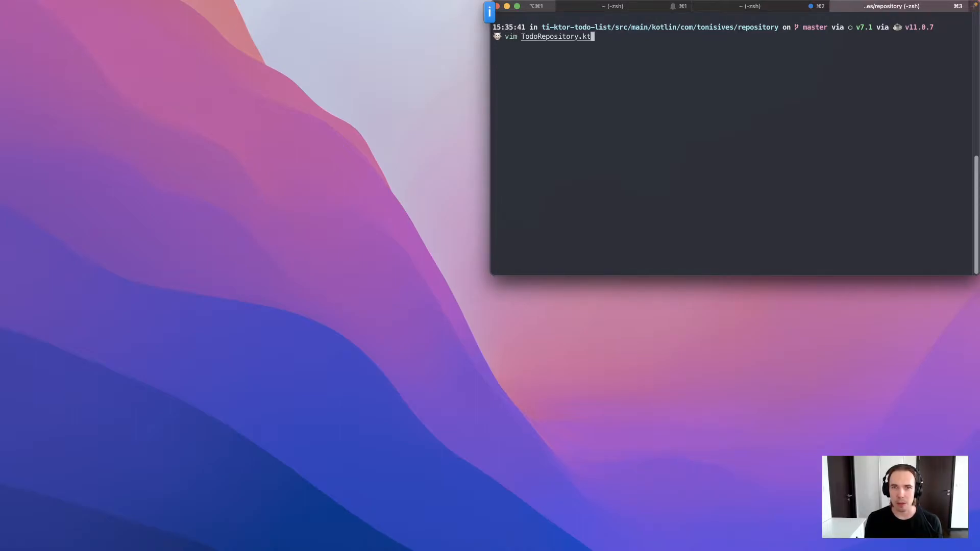
{"action": "key", "text": "Return"}
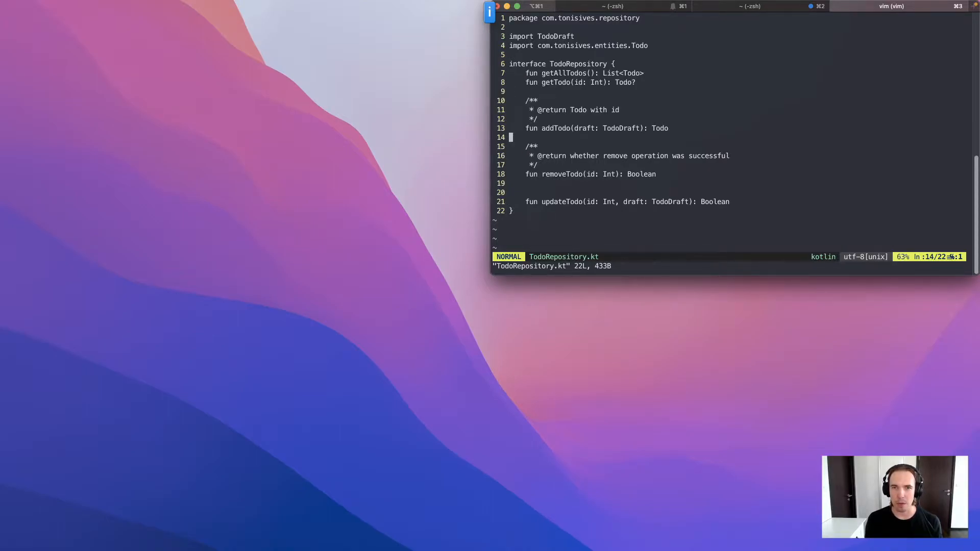
{"action": "type", "text": ":g"}
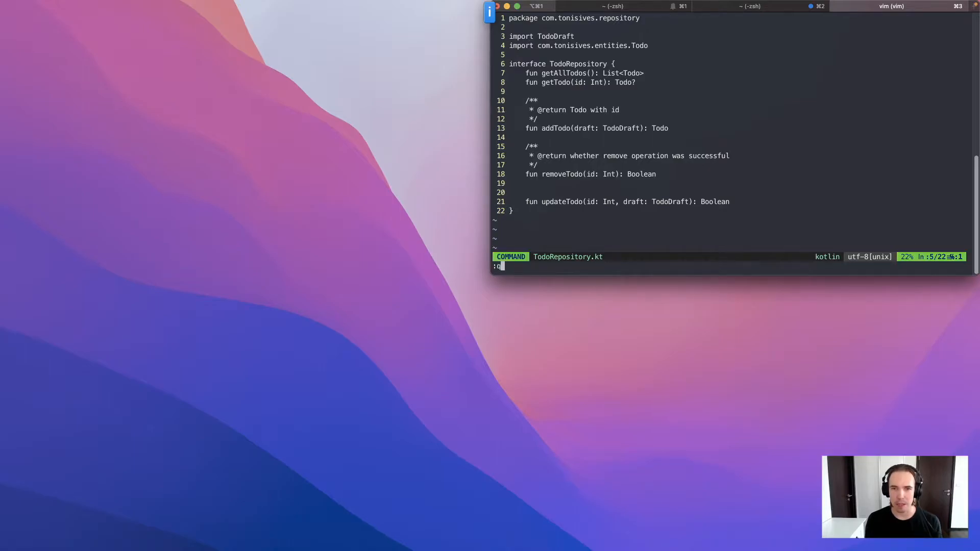
{"action": "key", "text": "Return"}
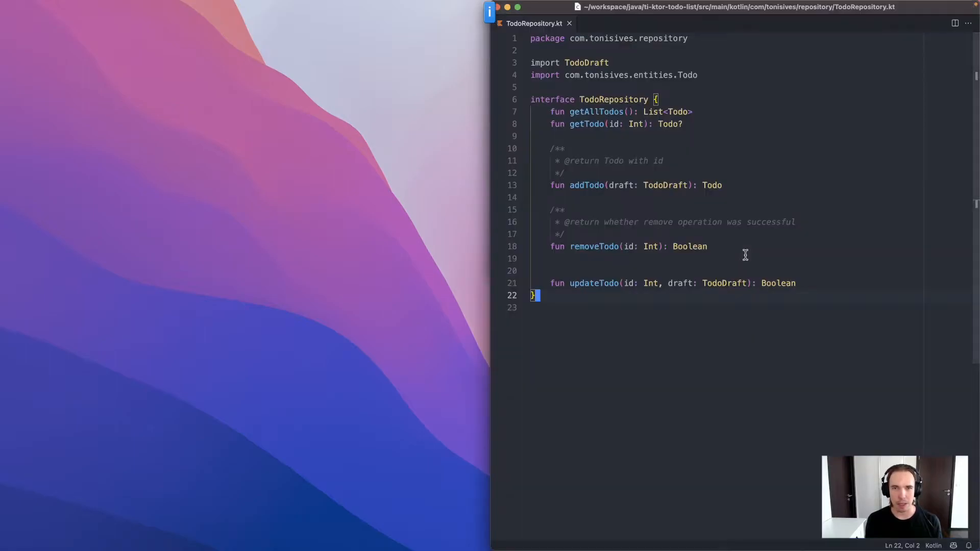
{"action": "mouse_move", "coordinate": [648, 534]}
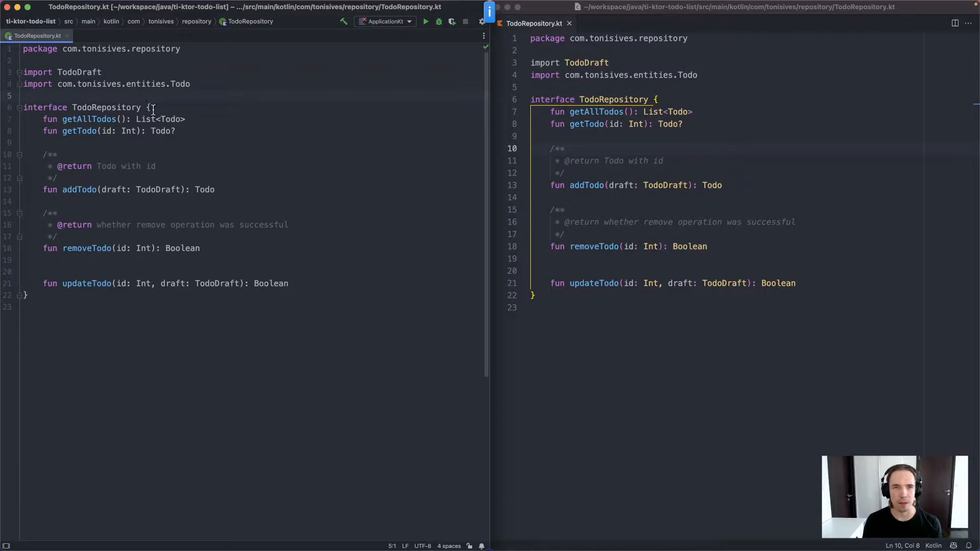
{"action": "mouse_move", "coordinate": [392, 353]}
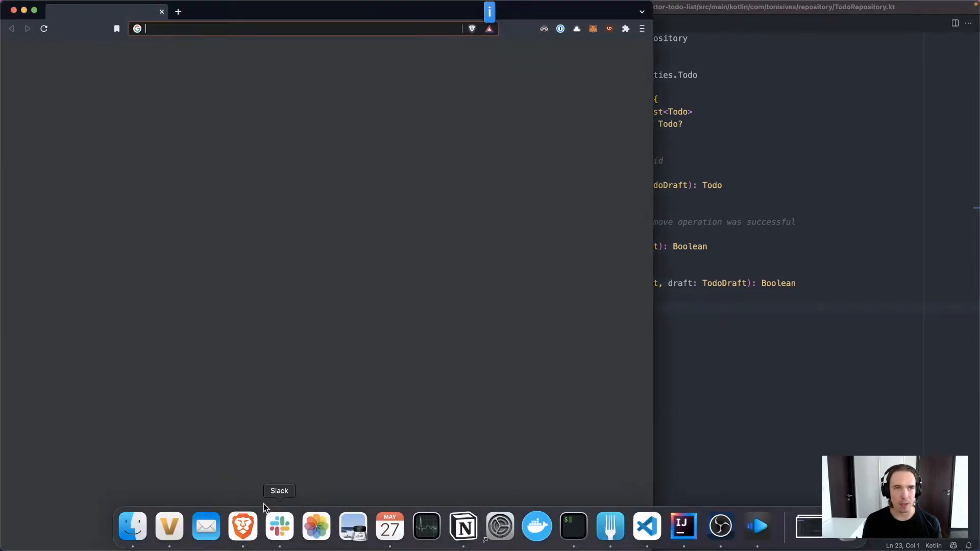
Enter astroport.fi in the browser address bar to try the indicator there
{"action": "type", "text": "astroport.fi"}
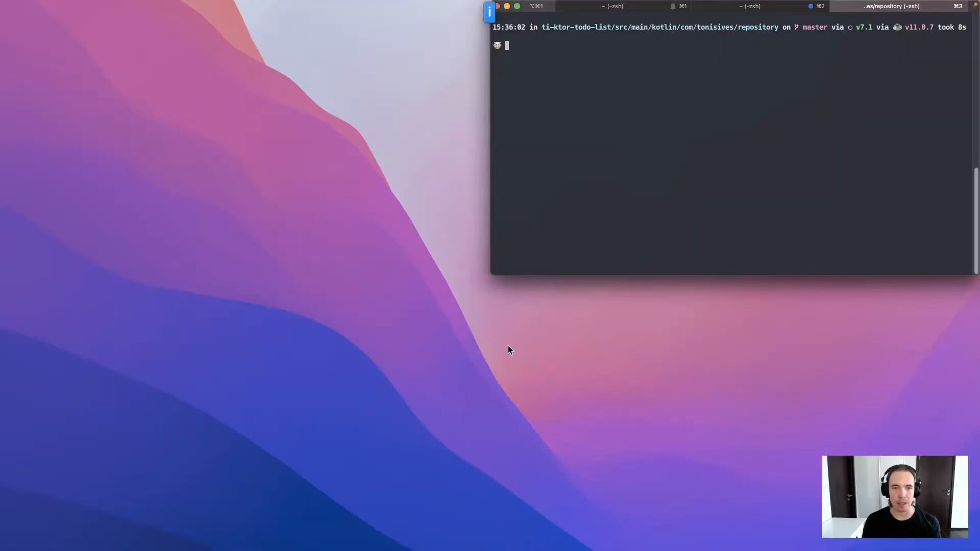
{"action": "mouse_move", "coordinate": [169, 527]}
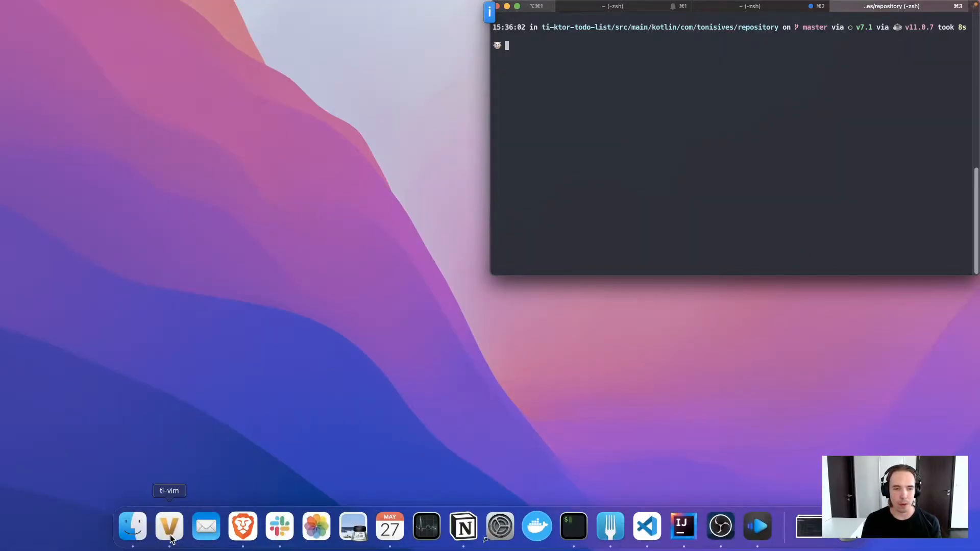
Launch ti-vim and read the vim.tonisives.com page's features and indicator settings
{"action": "left_click", "coordinate": [242, 525]}
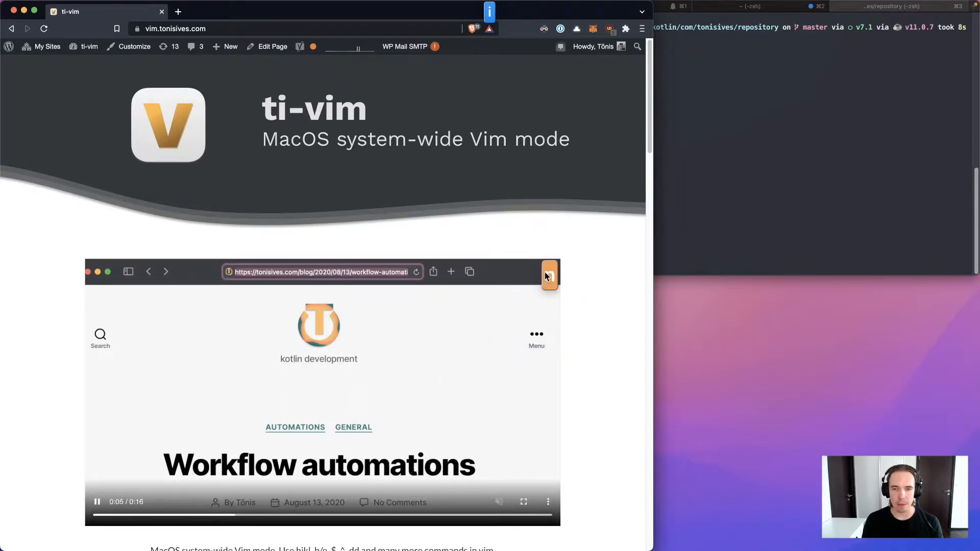
{"action": "scroll", "scroll_direction": "down", "scroll_amount": 3}
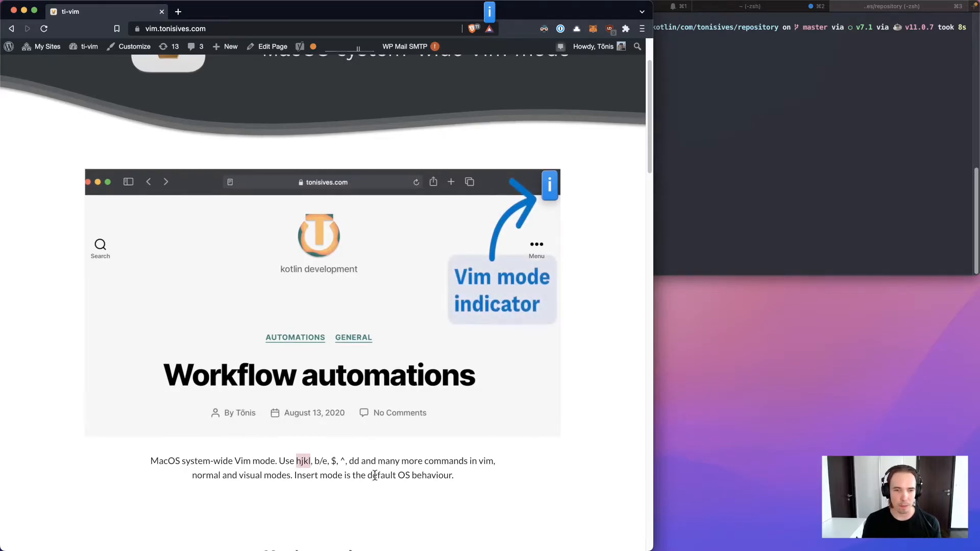
{"action": "scroll", "scroll_direction": "down", "scroll_amount": 3}
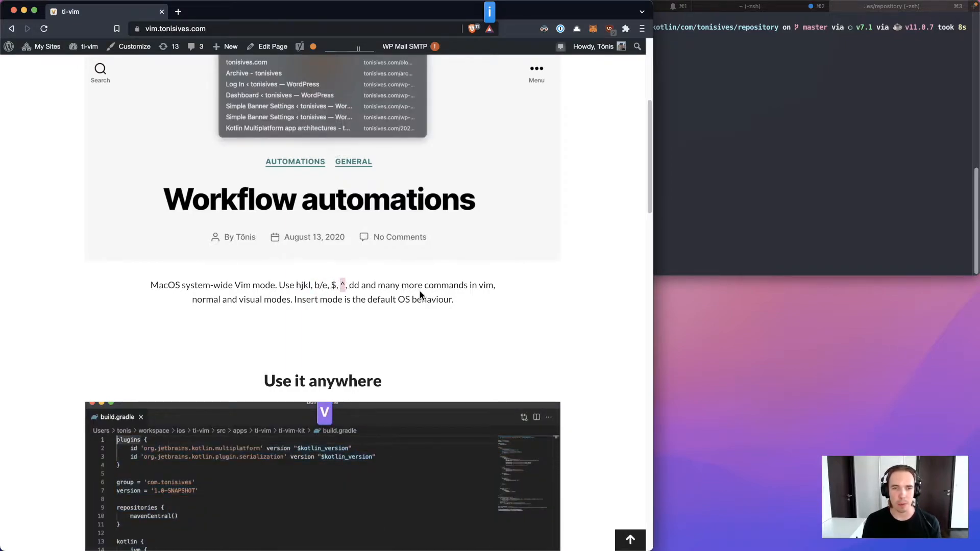
{"action": "scroll", "scroll_direction": "down", "scroll_amount": 3}
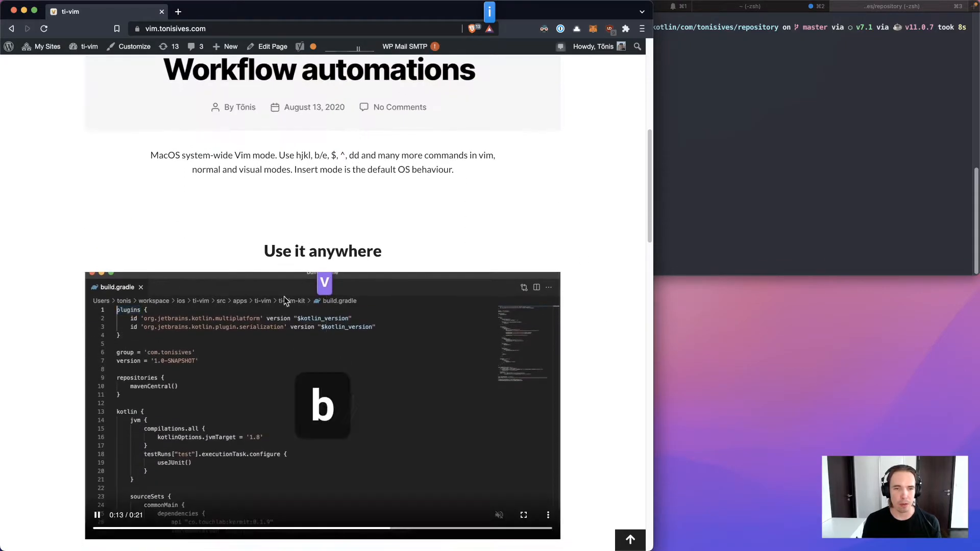
{"action": "scroll", "scroll_direction": "down", "scroll_amount": 3}
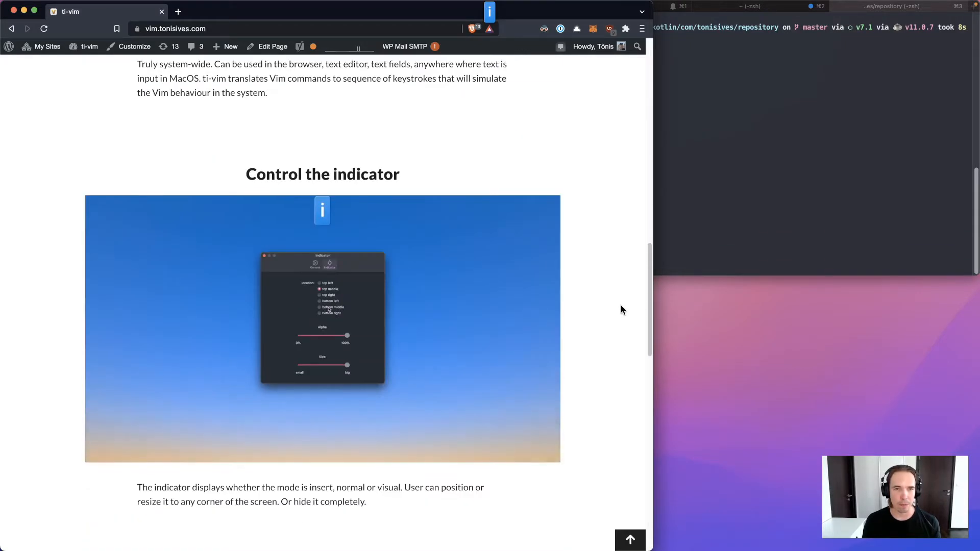
{"action": "left_click", "coordinate": [323, 313]}
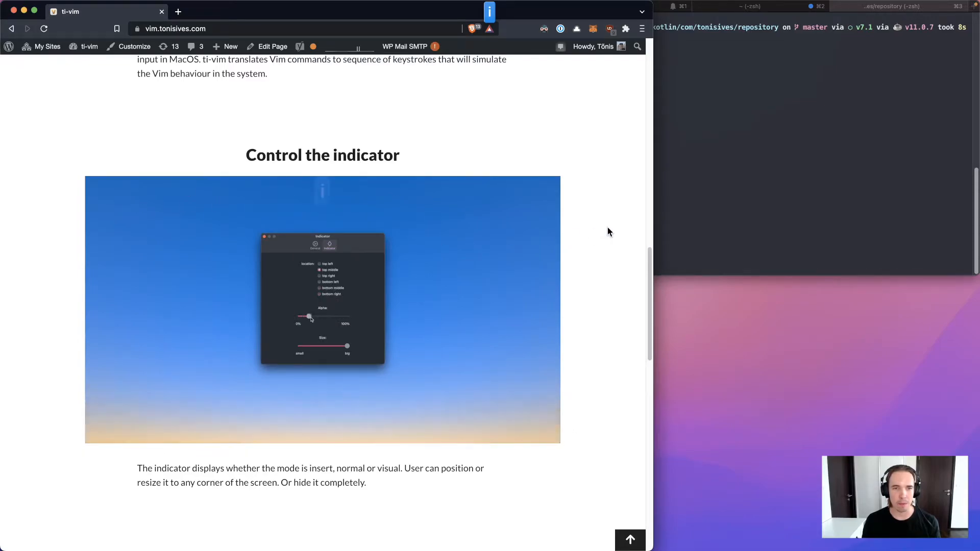
Continue through the FAQ down to the Try ti-vim for 7 days section
{"action": "scroll", "scroll_direction": "down", "scroll_amount": 3}
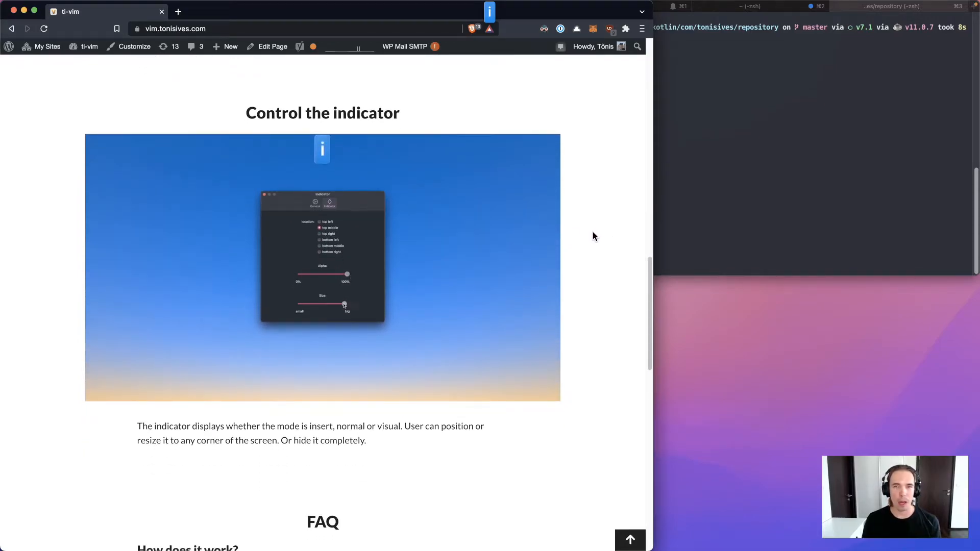
{"action": "scroll", "scroll_direction": "down", "scroll_amount": 3}
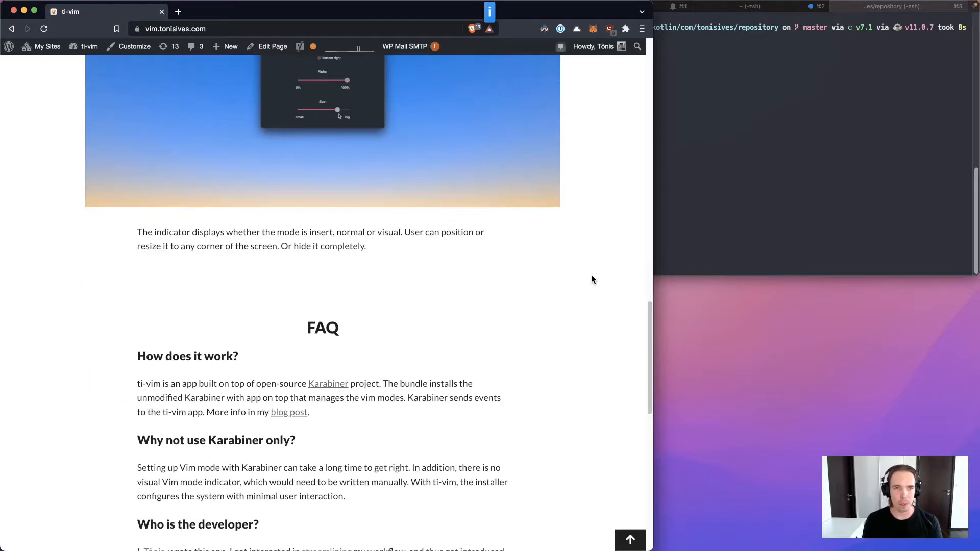
{"action": "scroll", "scroll_direction": "down", "scroll_amount": 3}
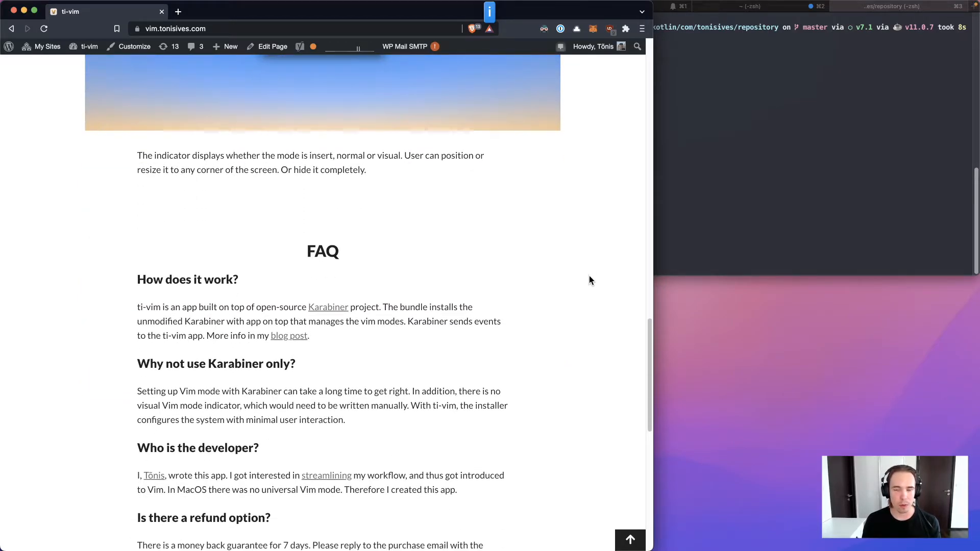
{"action": "scroll", "scroll_direction": "down", "scroll_amount": 3}
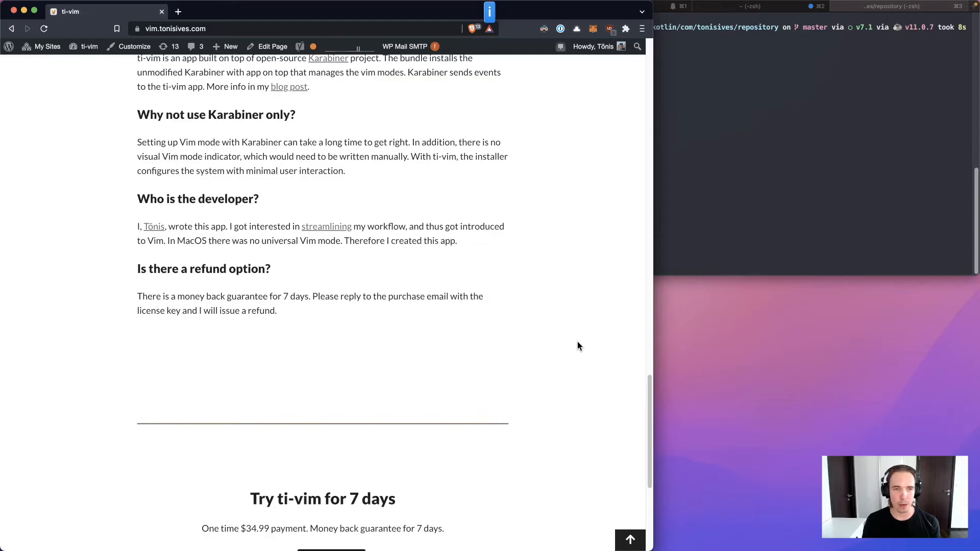
{"action": "scroll", "scroll_direction": "down", "scroll_amount": 3}
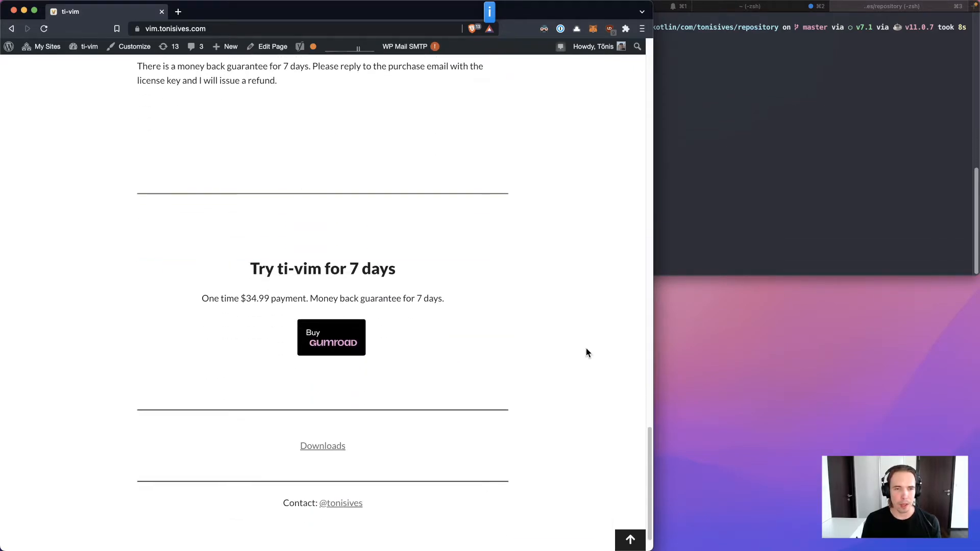
{"action": "double_click", "coordinate": [322, 268]}
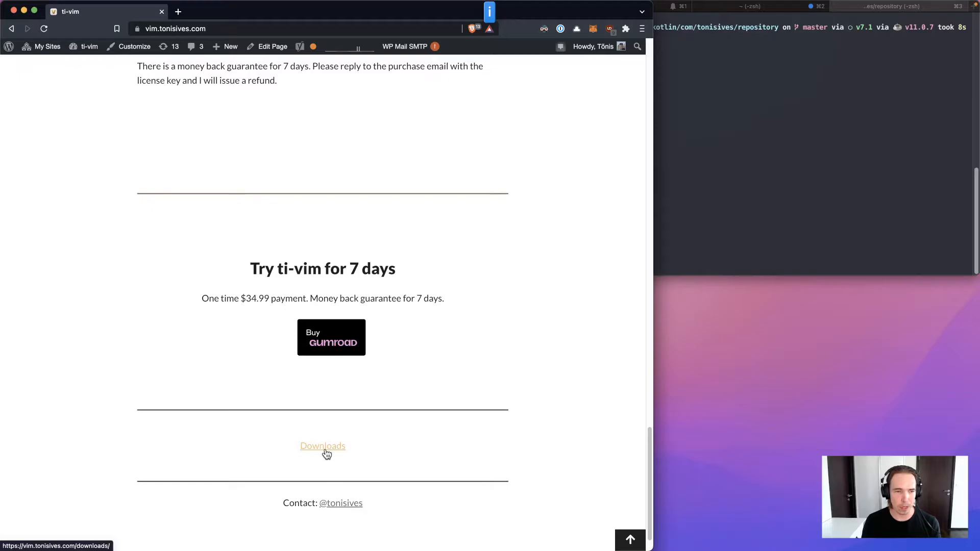
Go to the ti-vim downloads page and highlight the Karabiner installation note
{"action": "left_click", "coordinate": [323, 447]}
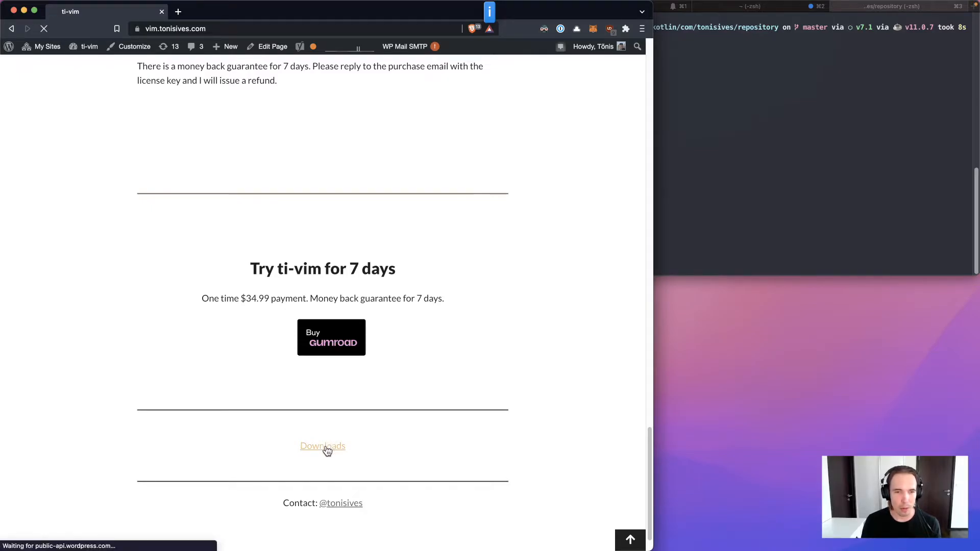
{"action": "left_click", "coordinate": [322, 447]}
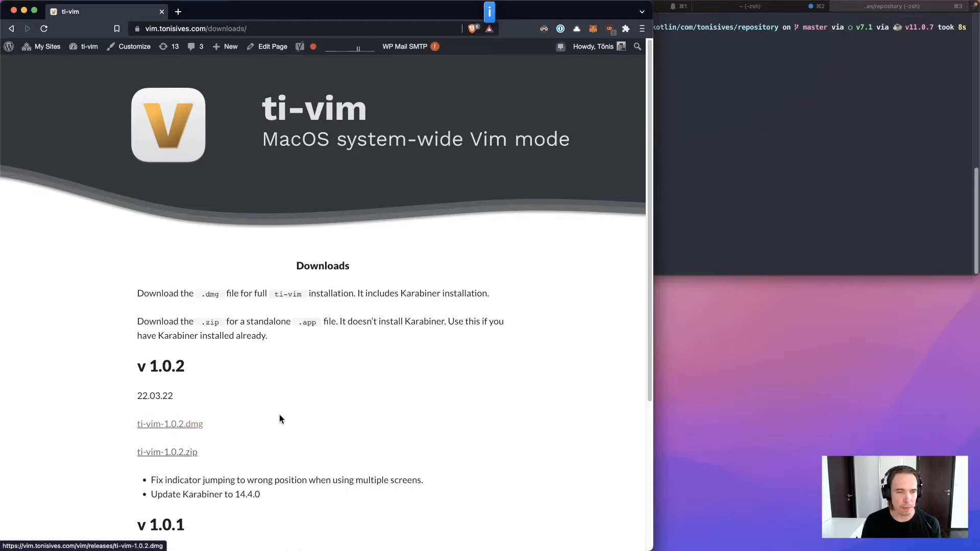
{"action": "mouse_move", "coordinate": [291, 368]}
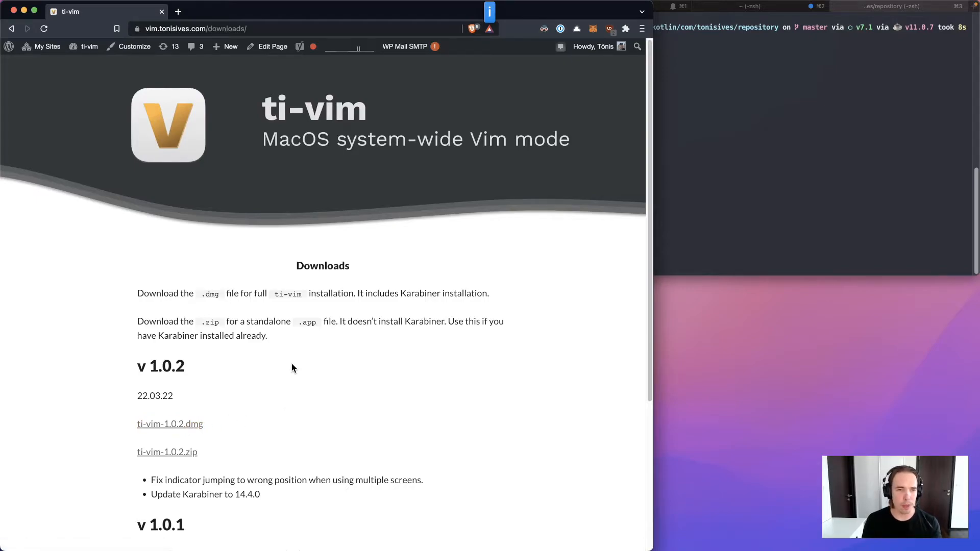
{"action": "mouse_move", "coordinate": [417, 295]}
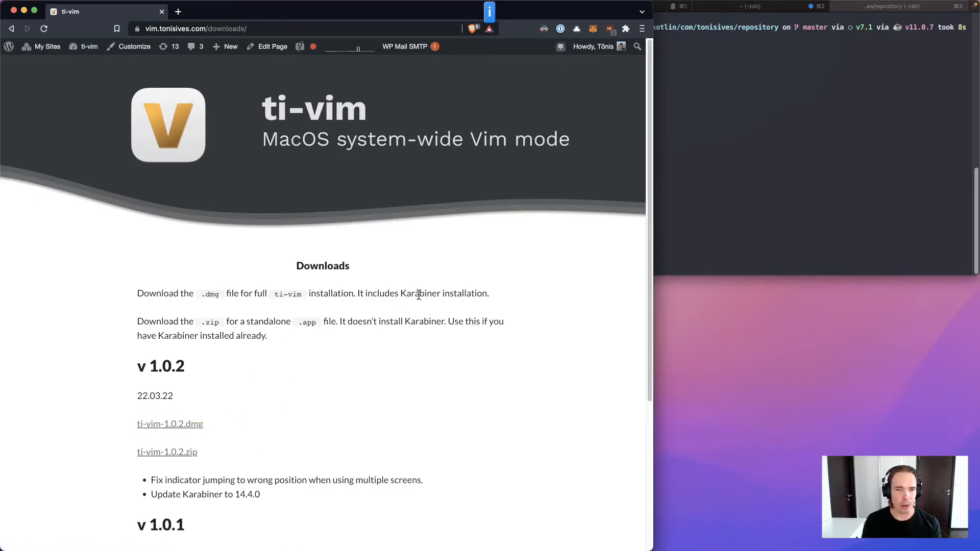
{"action": "double_click", "coordinate": [445, 293]}
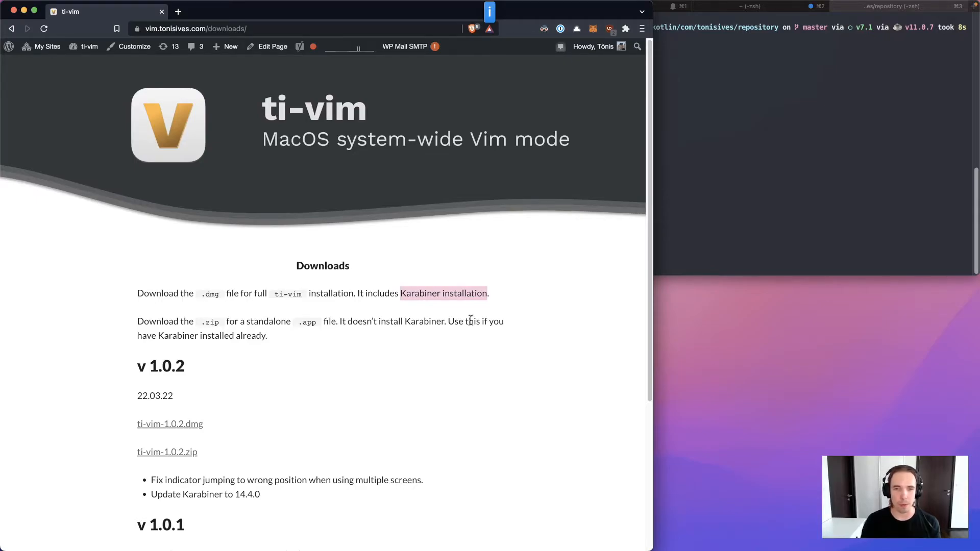
{"action": "mouse_move", "coordinate": [463, 367]}
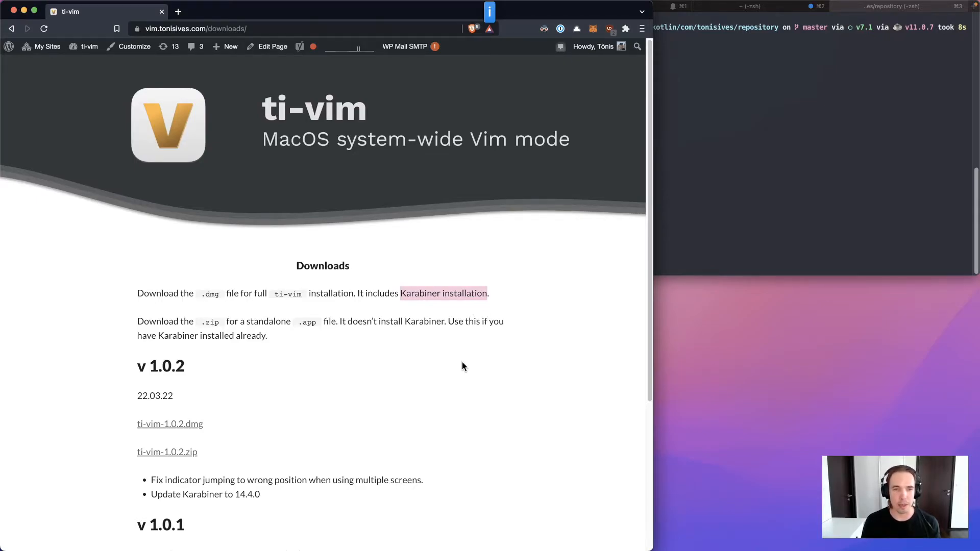
{"action": "mouse_move", "coordinate": [455, 308]}
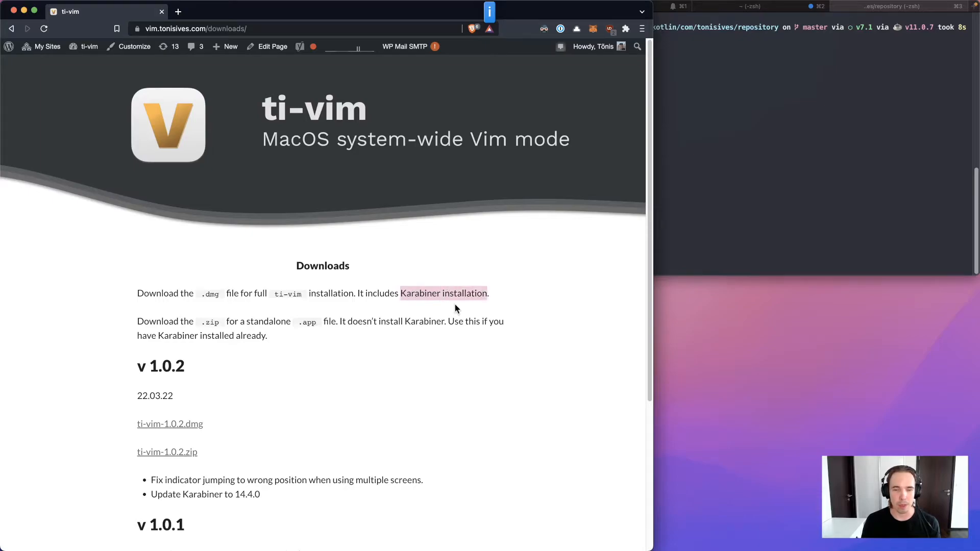
{"action": "mouse_move", "coordinate": [332, 381]}
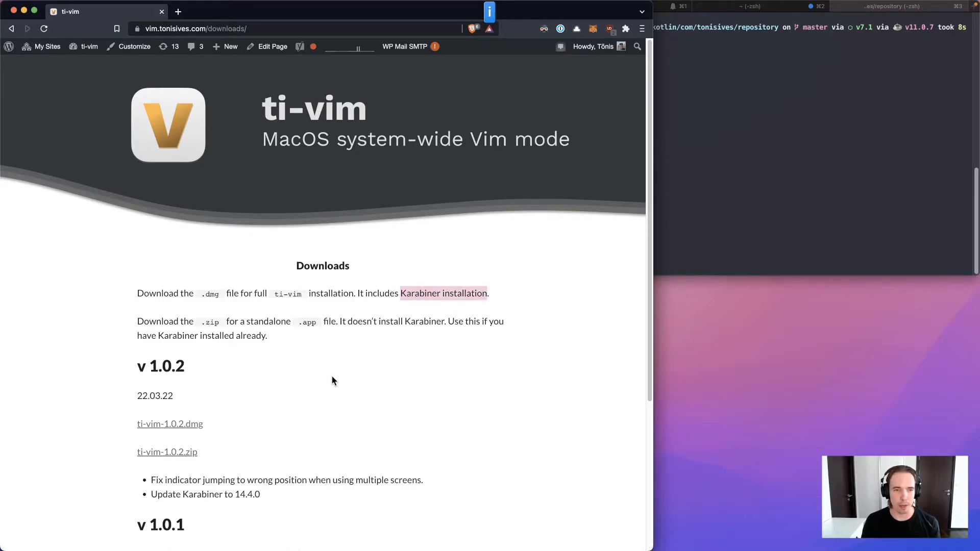
{"action": "mouse_move", "coordinate": [447, 307]}
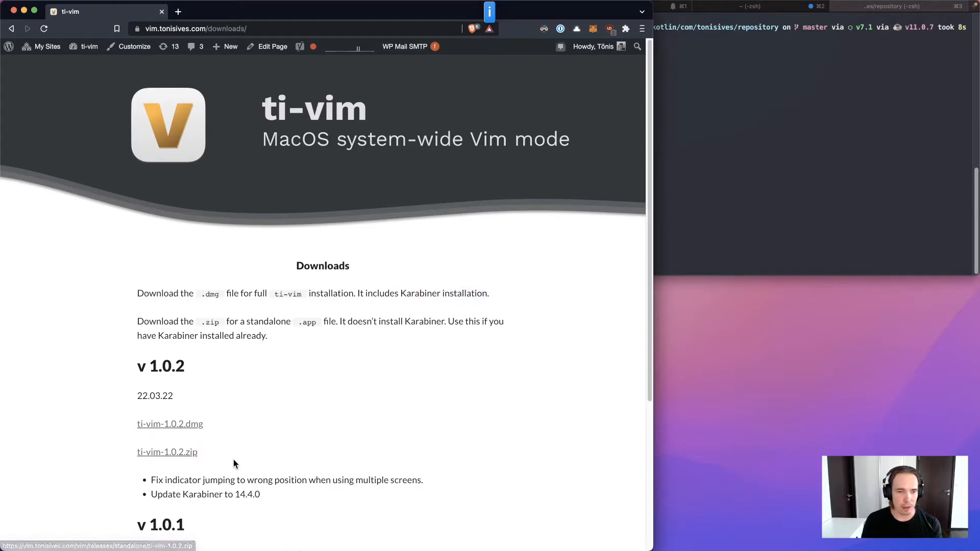
{"action": "mouse_move", "coordinate": [300, 439]}
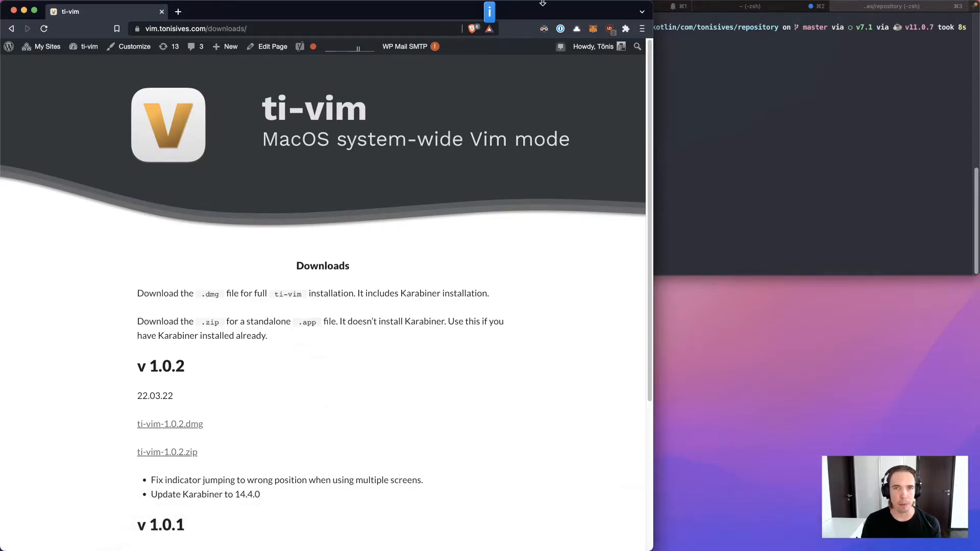
{"action": "mouse_move", "coordinate": [348, 354]}
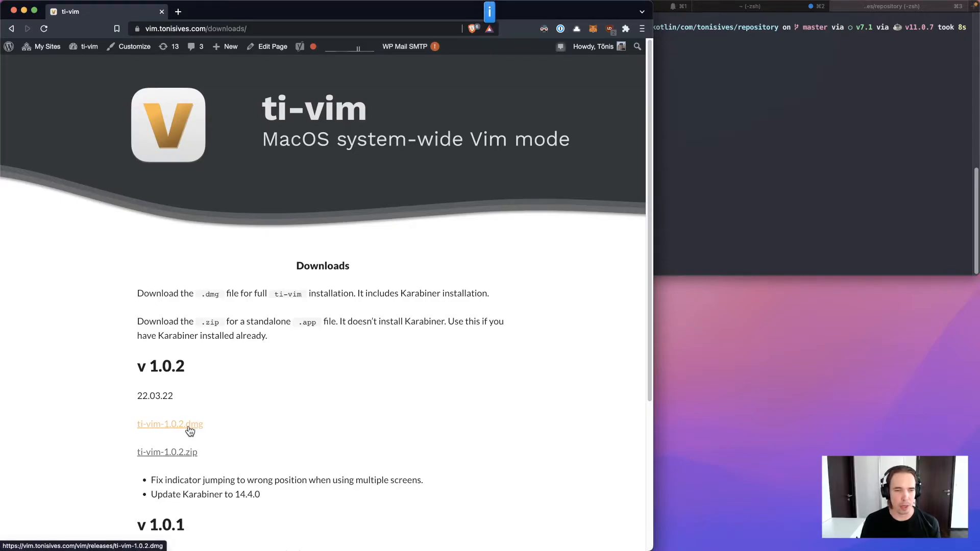
Start downloading the ti-vim-1.0.2.dmg installer
{"action": "left_click", "coordinate": [170, 424]}
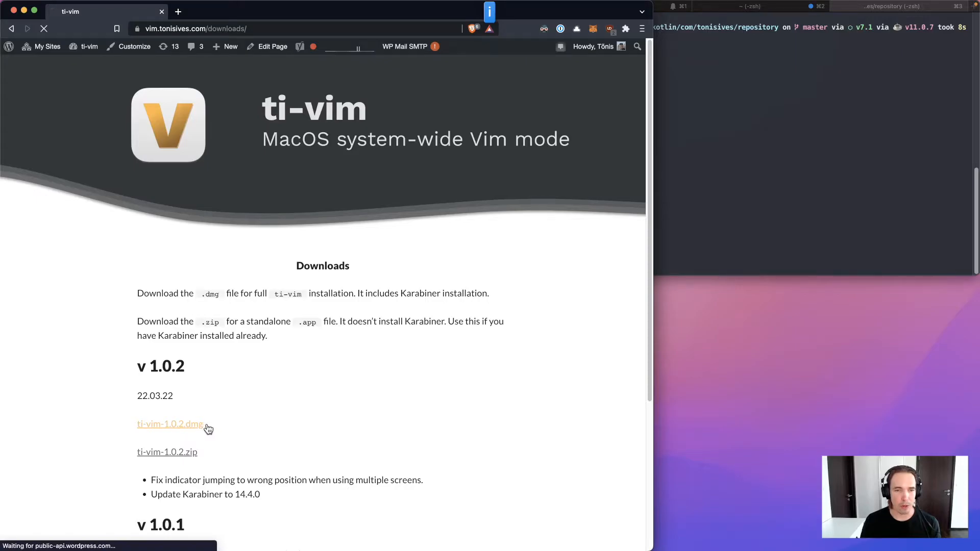
{"action": "left_click", "coordinate": [169, 423]}
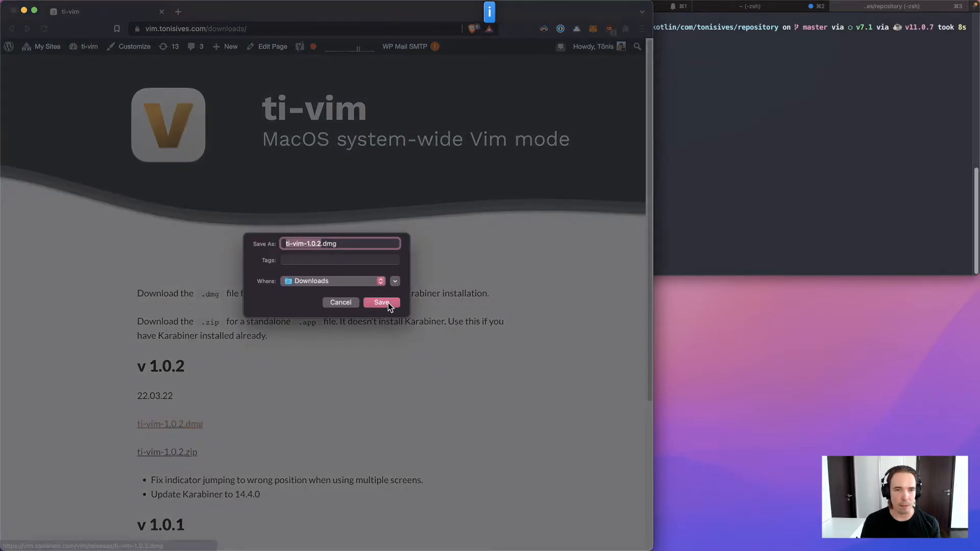
Save the dmg to Downloads, then uninstall the existing ti-vim and Karabiner and dismiss the notices
{"action": "left_click", "coordinate": [381, 303]}
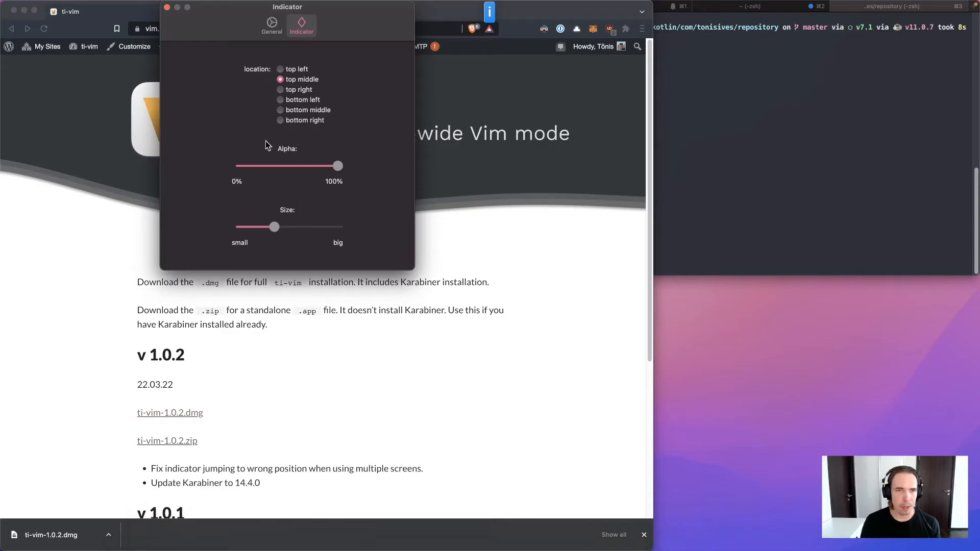
{"action": "left_click", "coordinate": [287, 246]}
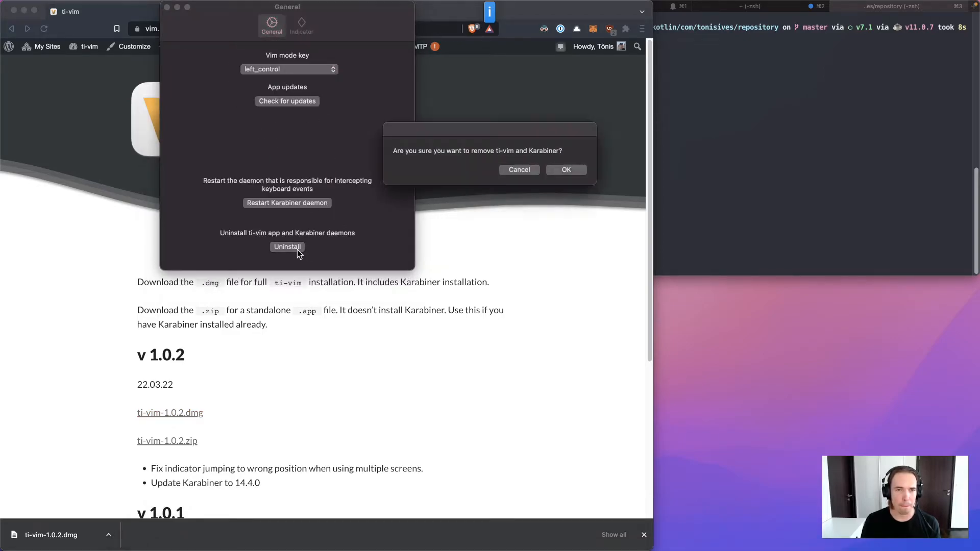
{"action": "left_click", "coordinate": [564, 169]}
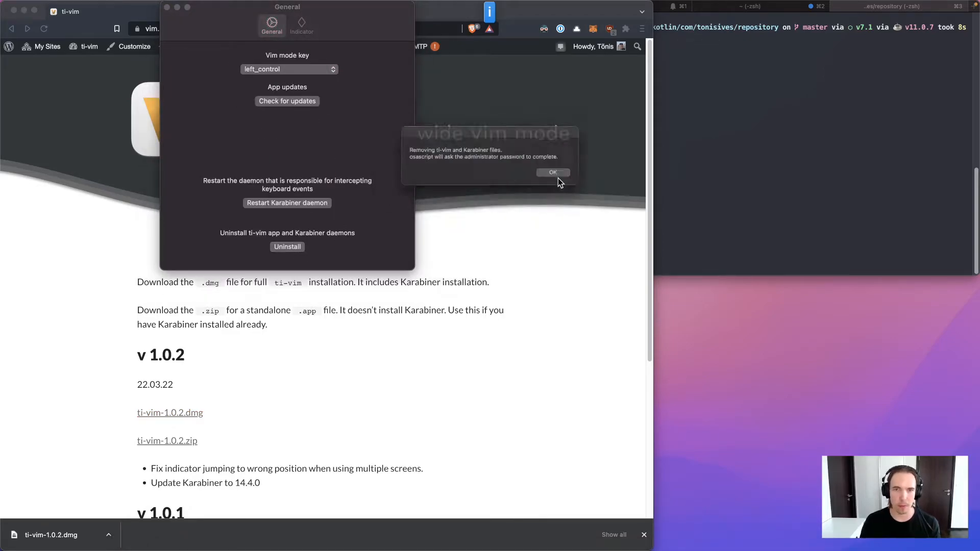
{"action": "left_click", "coordinate": [553, 173]}
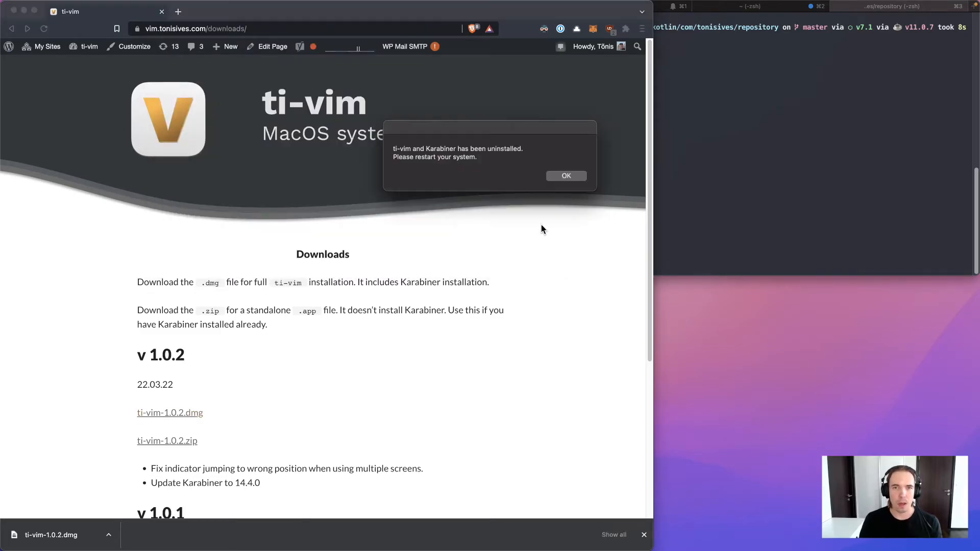
{"action": "left_click", "coordinate": [565, 176]}
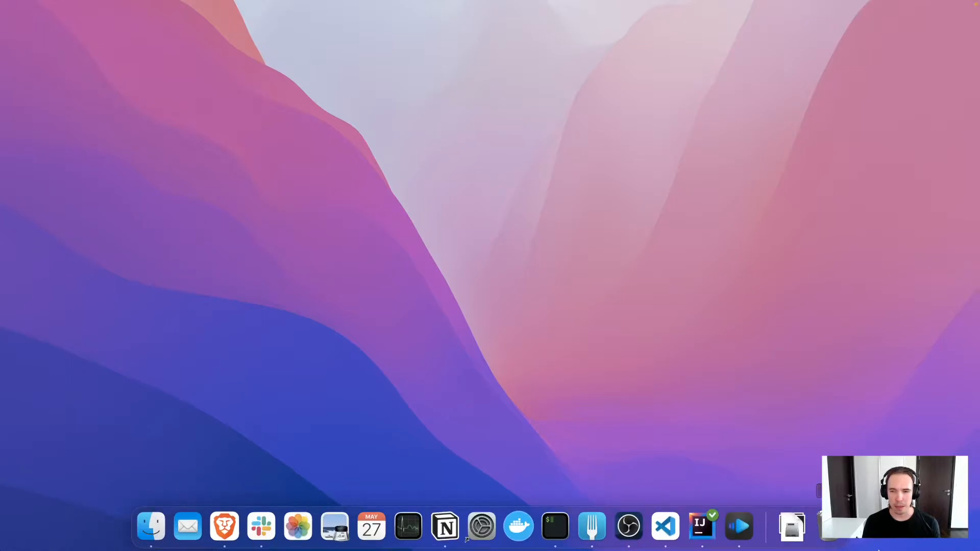
Run ti-vim.pkg from the disk image through Continue and Install, authorizing with the password
{"action": "left_click", "coordinate": [792, 527]}
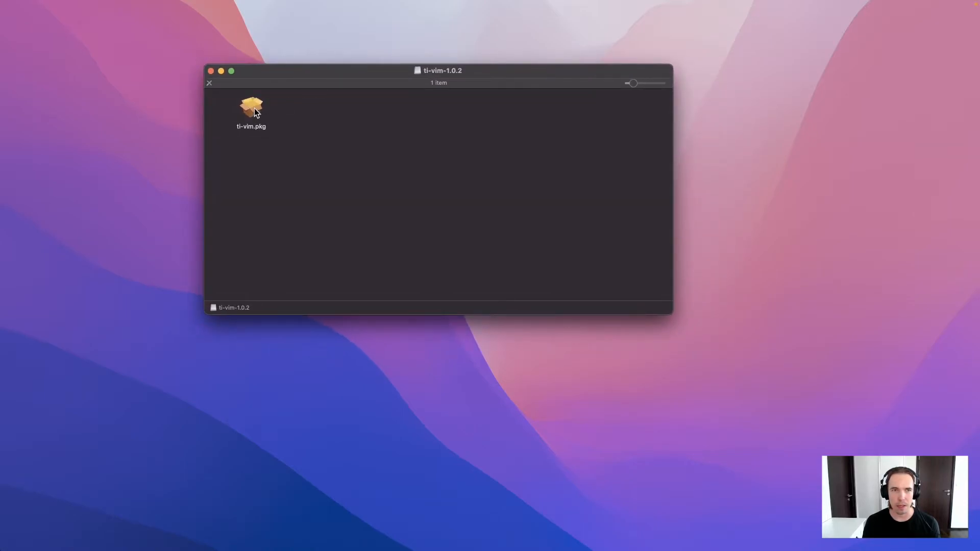
{"action": "double_click", "coordinate": [251, 106]}
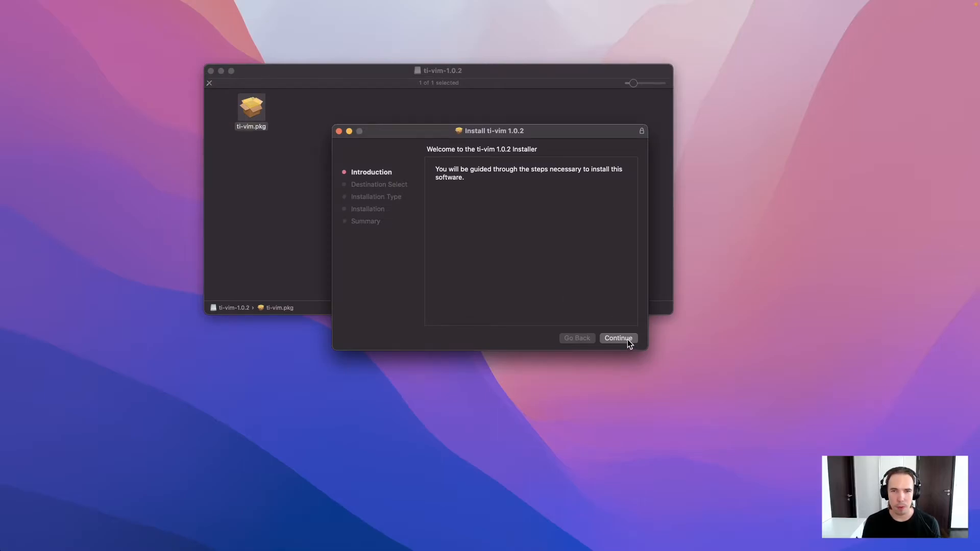
{"action": "left_click", "coordinate": [617, 338]}
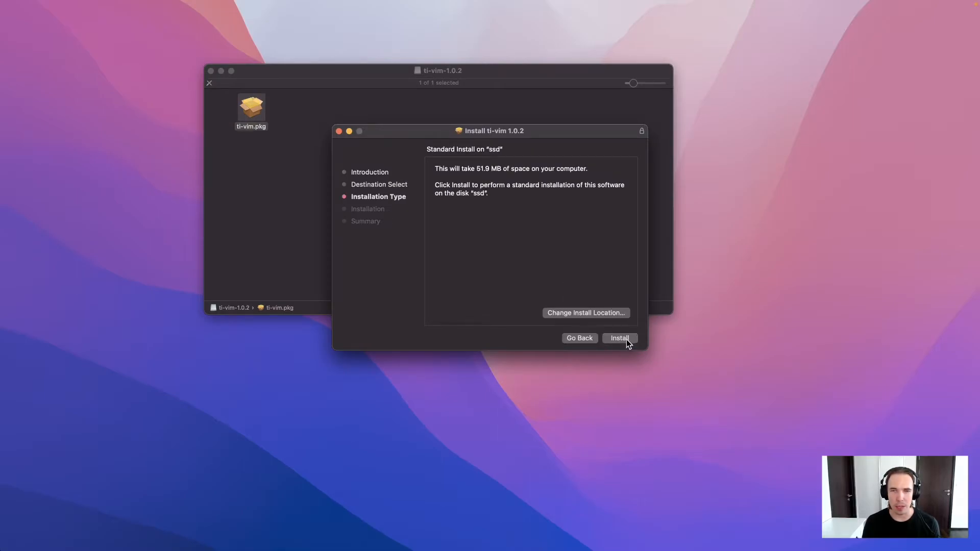
{"action": "left_click", "coordinate": [619, 338]}
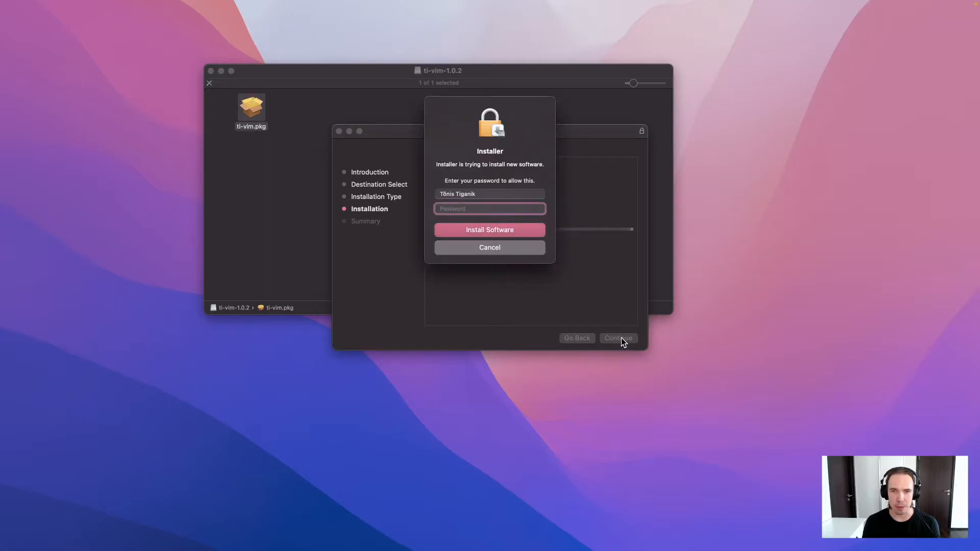
{"action": "type", "text": "password"}
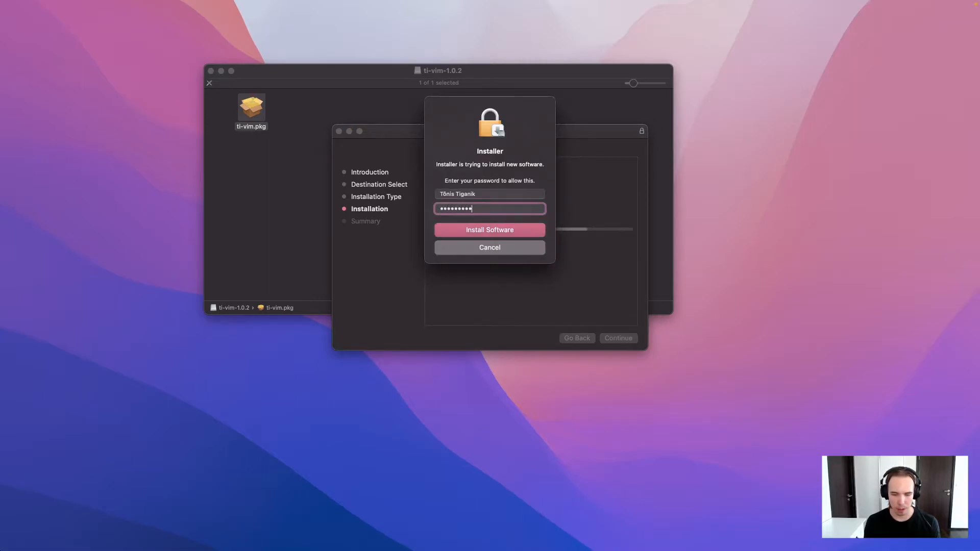
{"action": "left_click", "coordinate": [489, 230]}
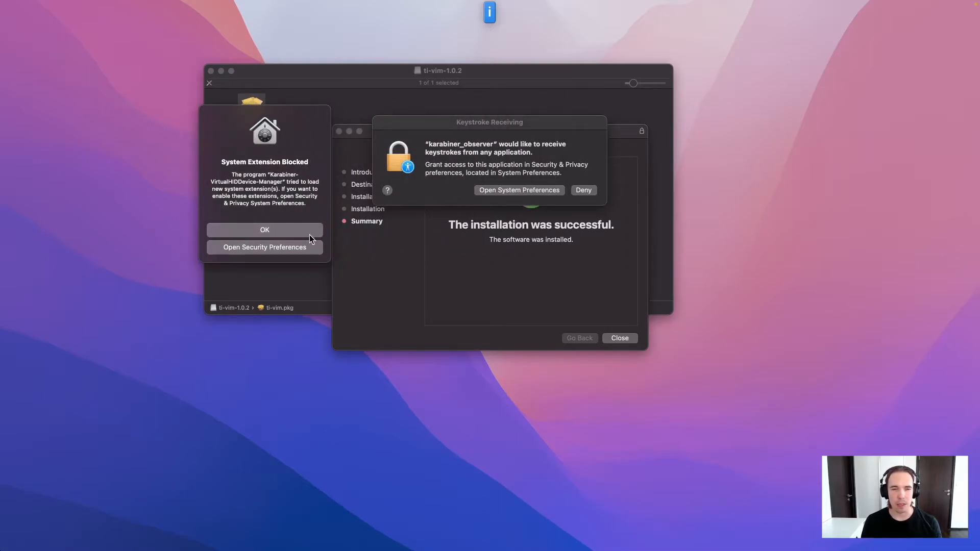
{"action": "mouse_move", "coordinate": [540, 120]}
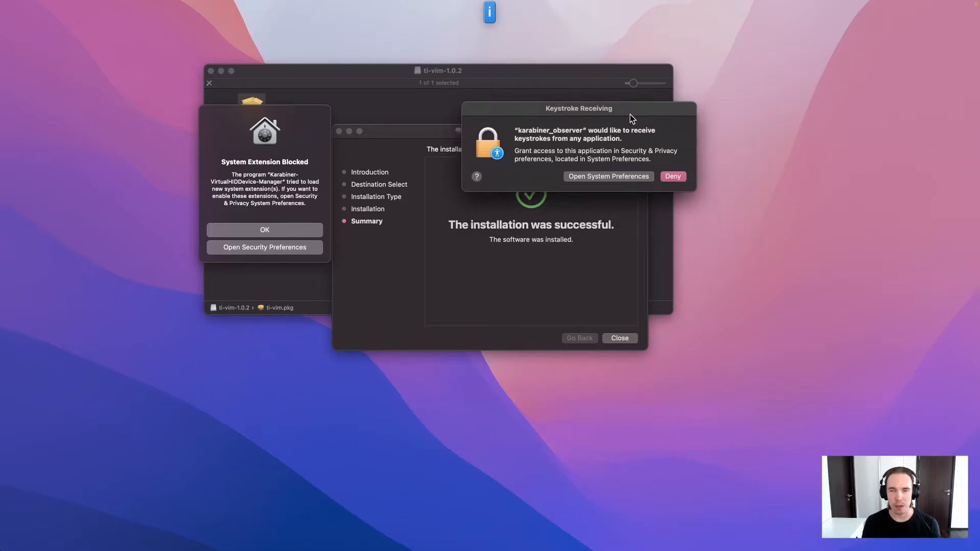
{"action": "mouse_move", "coordinate": [624, 122]}
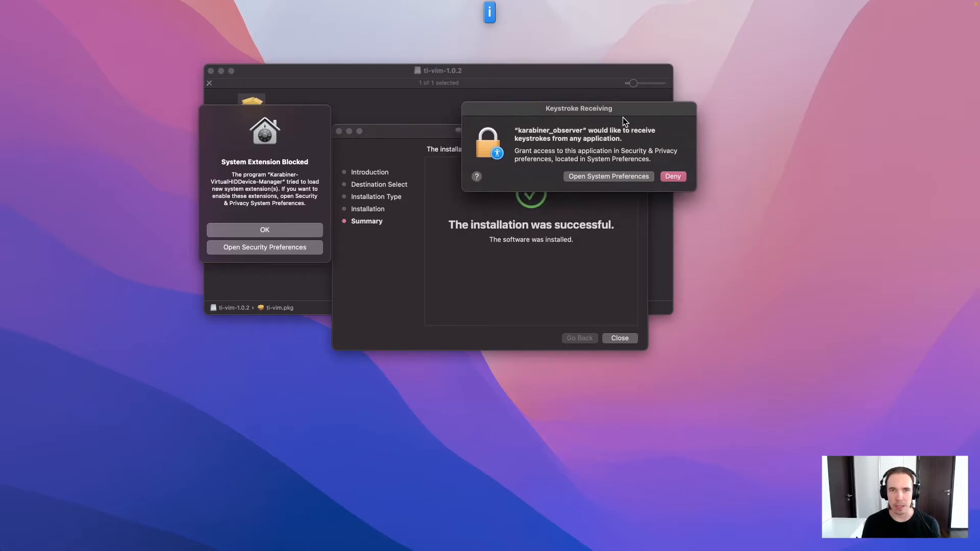
{"action": "mouse_move", "coordinate": [496, 40]}
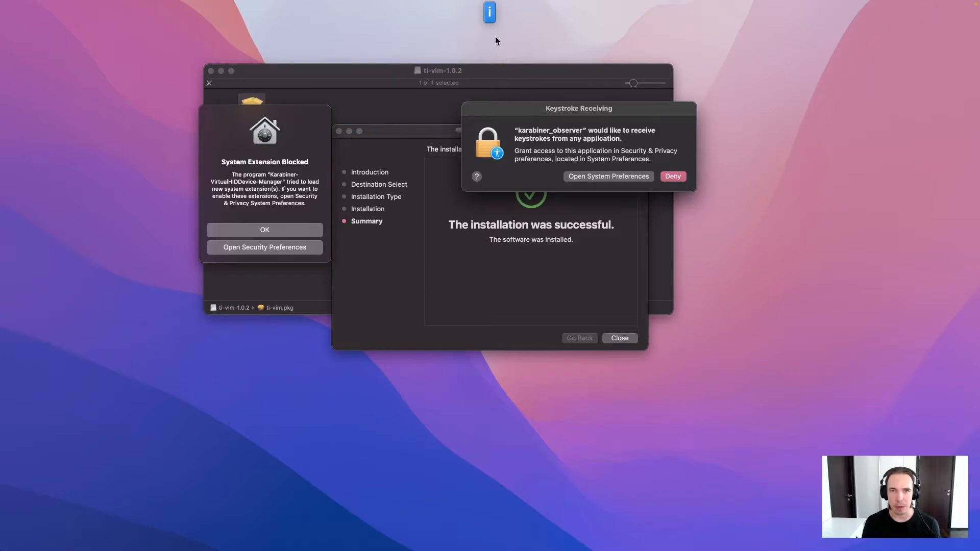
{"action": "mouse_move", "coordinate": [483, 48]}
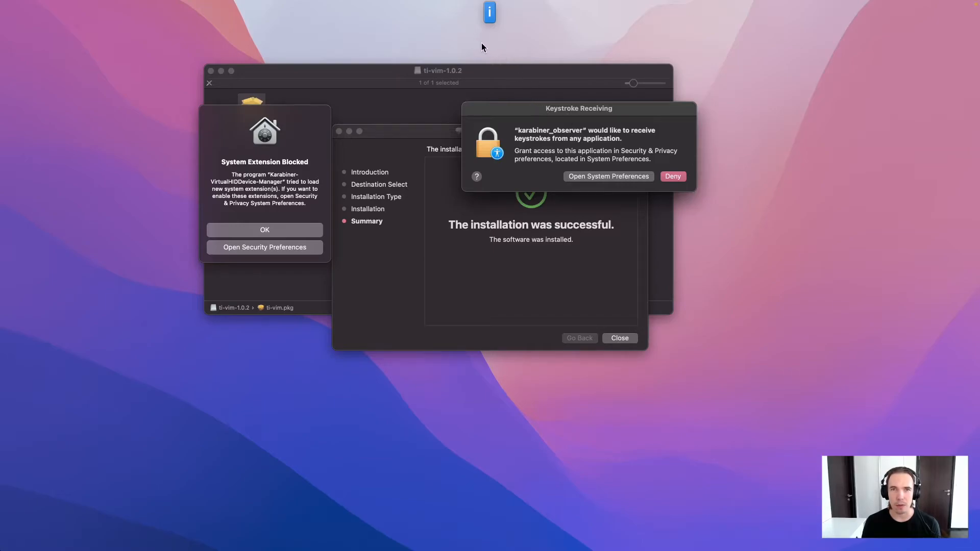
{"action": "mouse_move", "coordinate": [612, 124]}
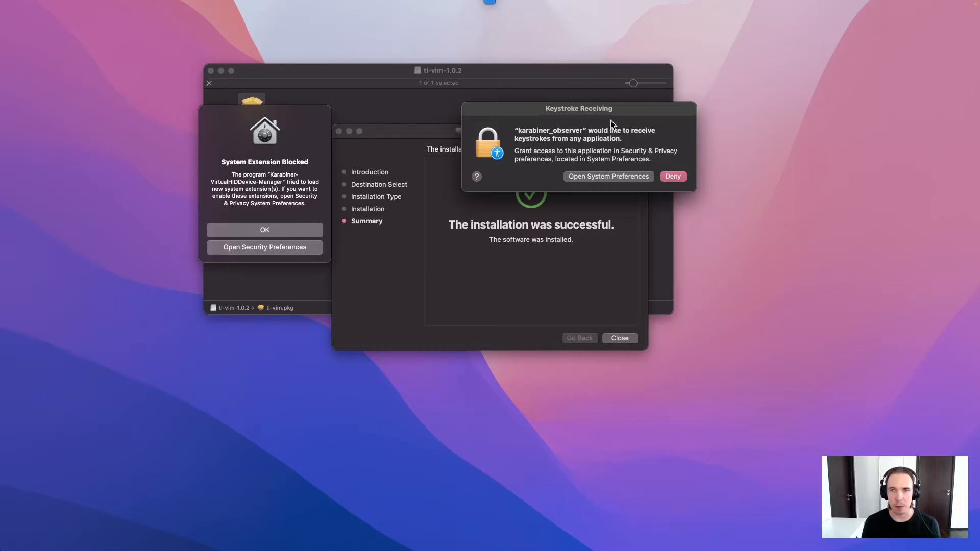
{"action": "mouse_move", "coordinate": [622, 181]}
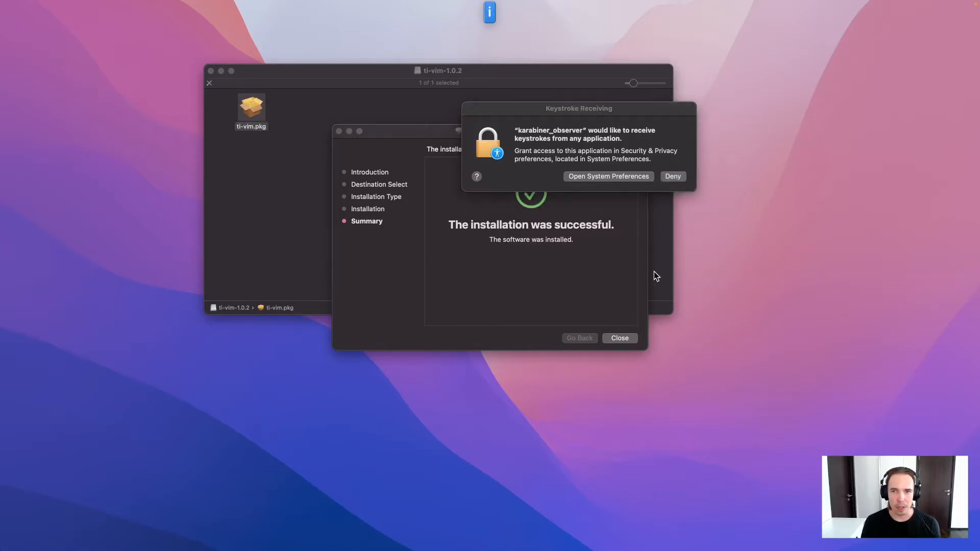
Unlock Security & Privacy, allow the blocked Karabiner system software, and view the Privacy section
{"action": "left_click", "coordinate": [608, 176]}
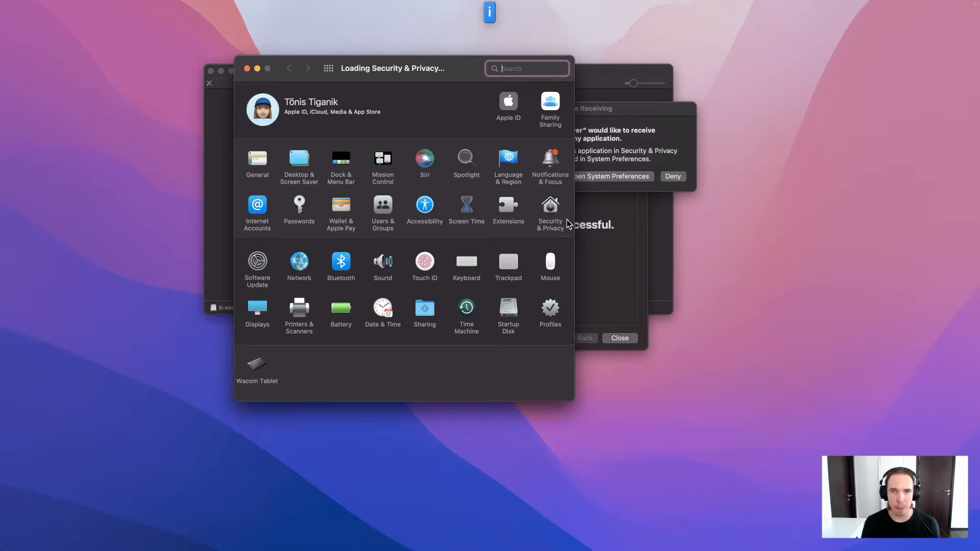
{"action": "left_click", "coordinate": [550, 209]}
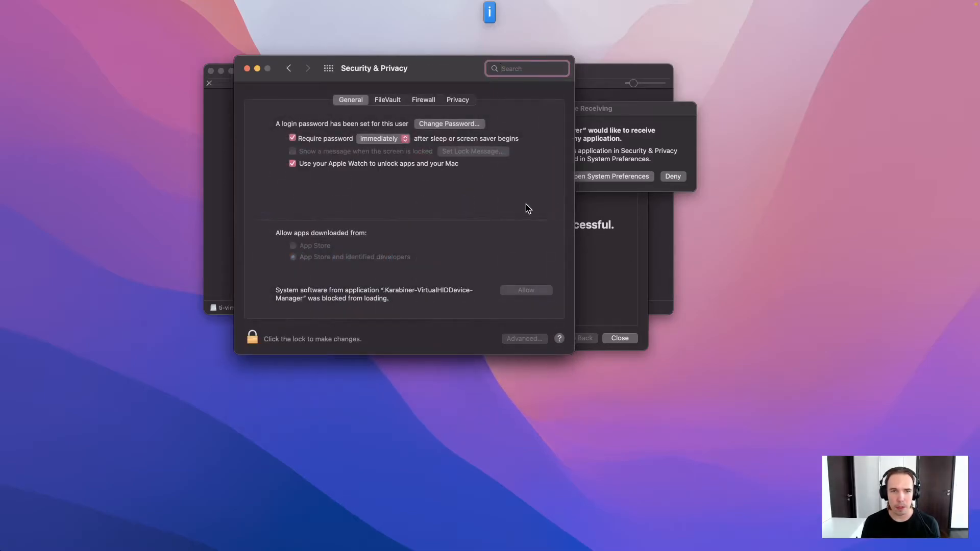
{"action": "left_click", "coordinate": [251, 338]}
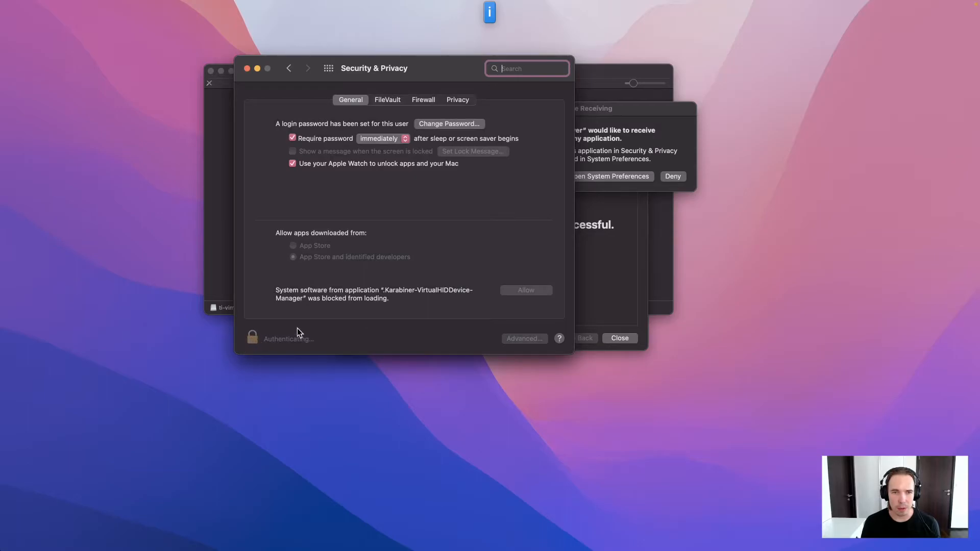
{"action": "left_click", "coordinate": [253, 338]}
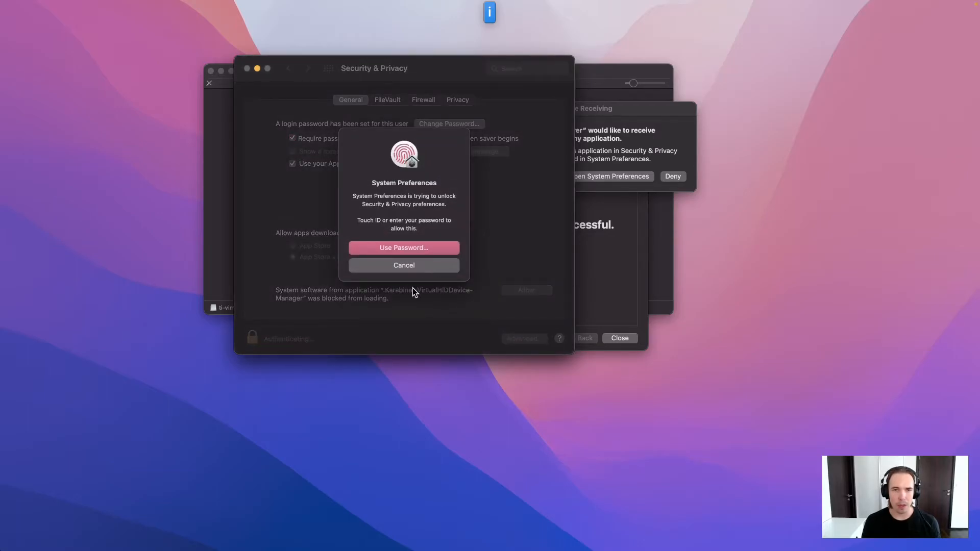
{"action": "mouse_move", "coordinate": [456, 297]}
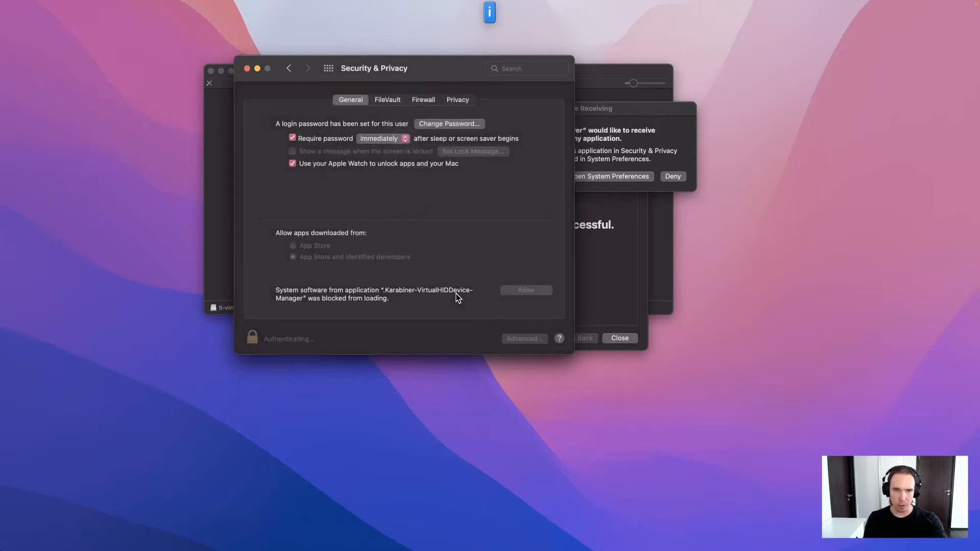
{"action": "left_click", "coordinate": [526, 290]}
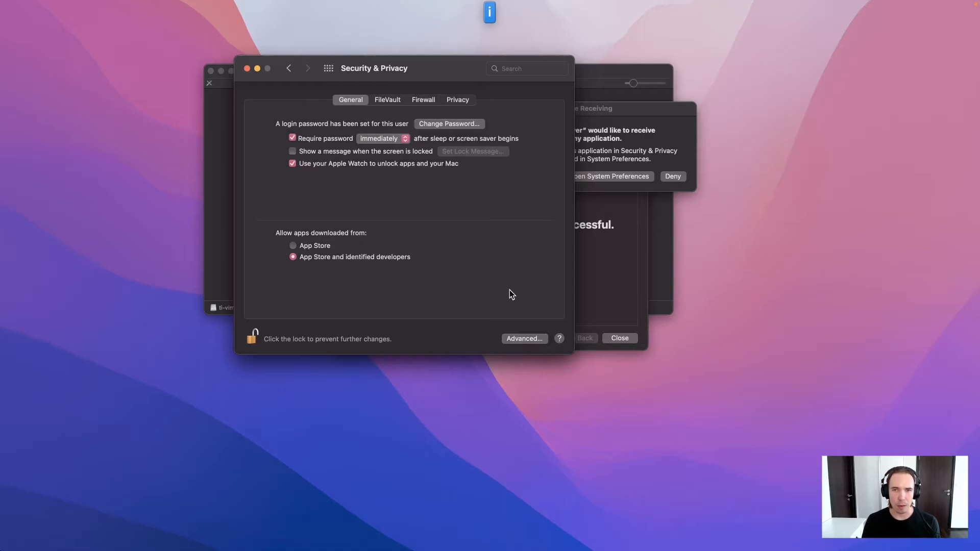
{"action": "left_click", "coordinate": [457, 99]}
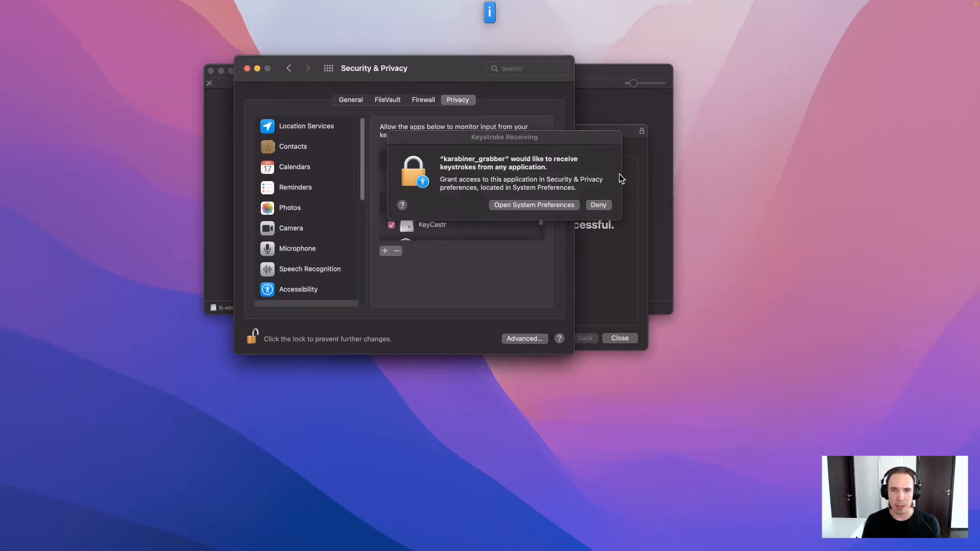
{"action": "mouse_move", "coordinate": [542, 209]}
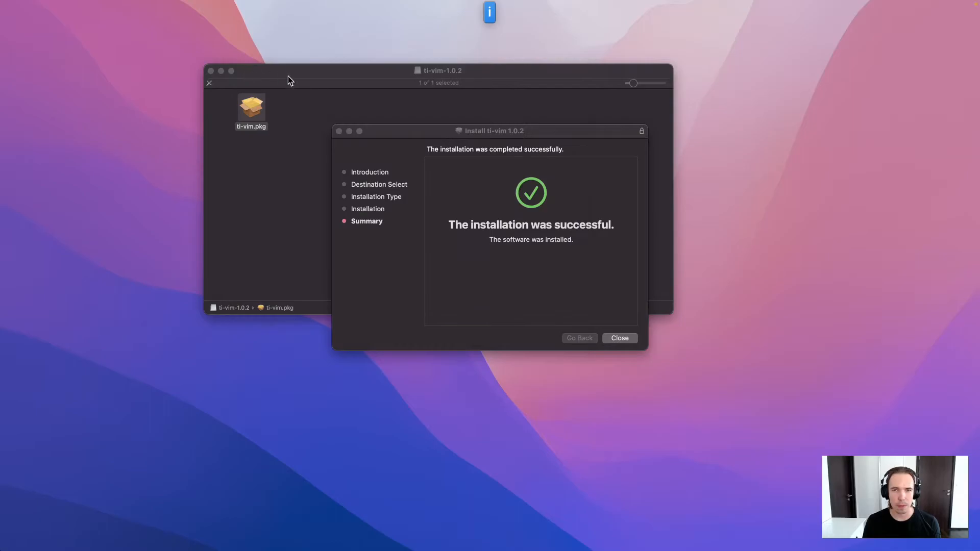
Close the finished installer, keep the package, and close the disk image window
{"action": "left_click", "coordinate": [619, 338]}
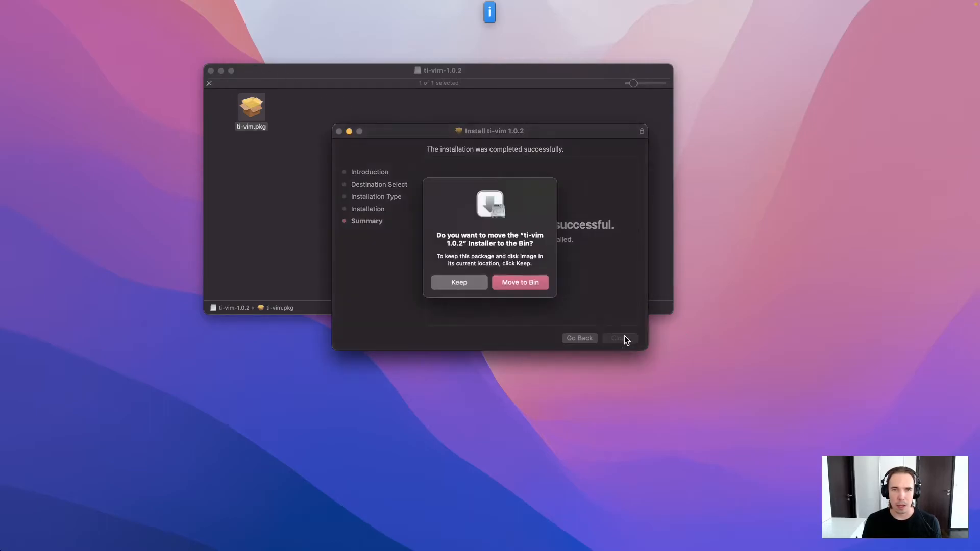
{"action": "left_click", "coordinate": [458, 281]}
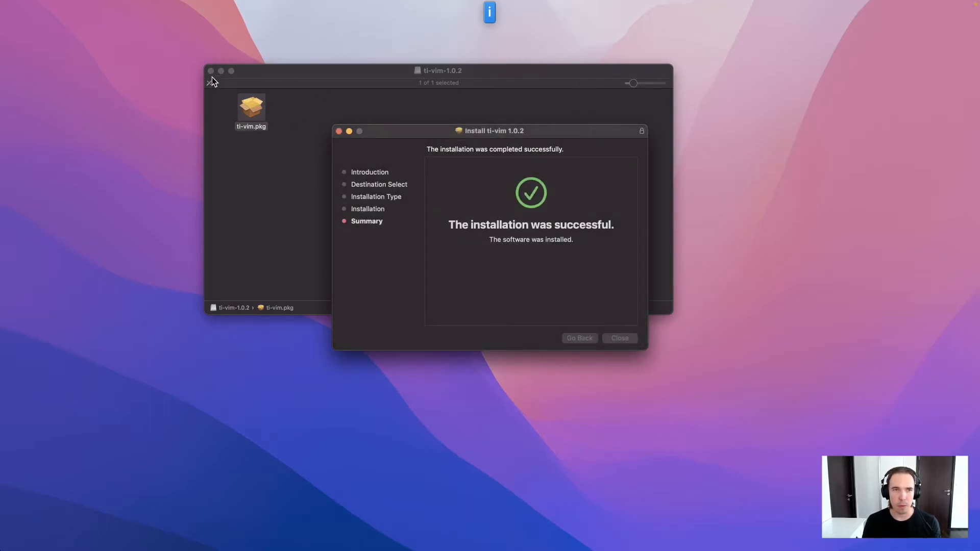
{"action": "left_click", "coordinate": [619, 338]}
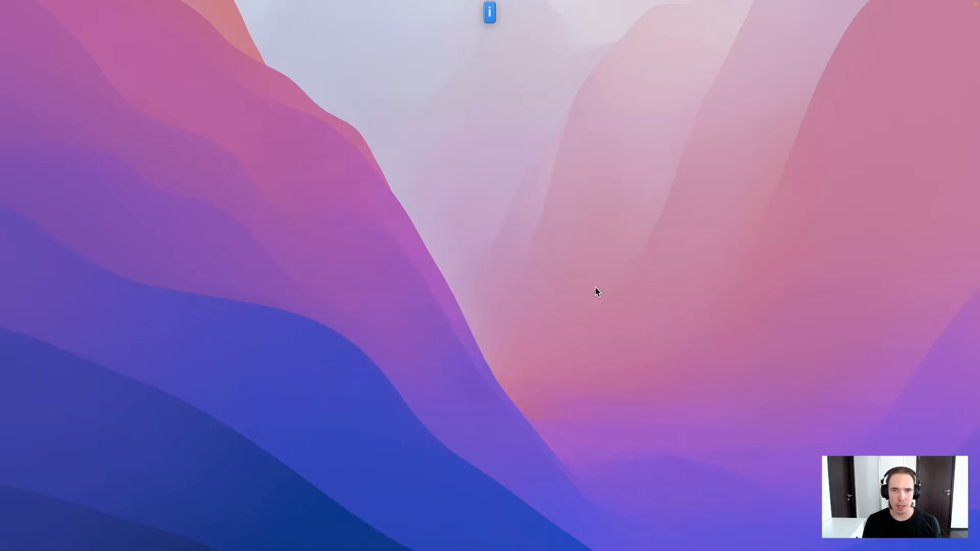
{"action": "mouse_move", "coordinate": [768, 539]}
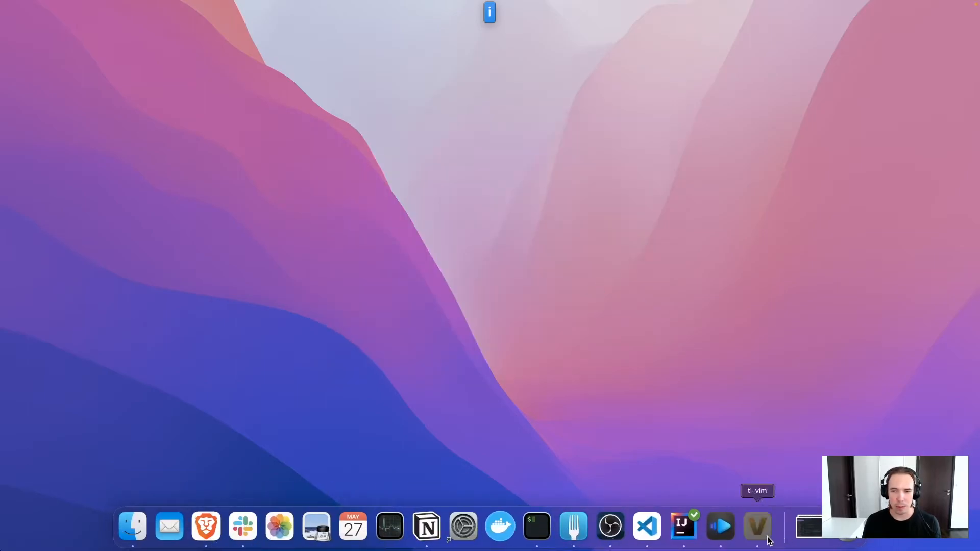
In ti-vim's Indicator settings, try top left and top right, then keep top middle
{"action": "left_click", "coordinate": [756, 526]}
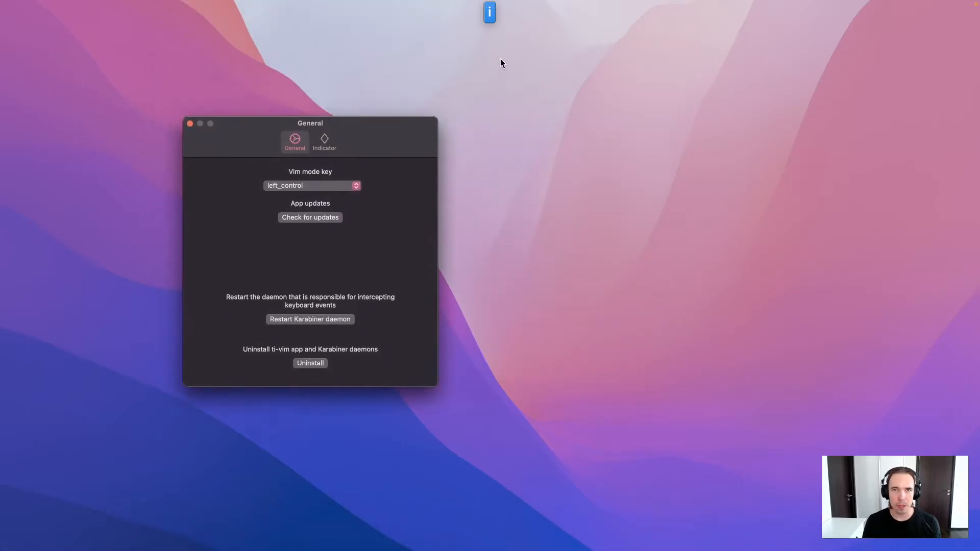
{"action": "left_click", "coordinate": [324, 140]}
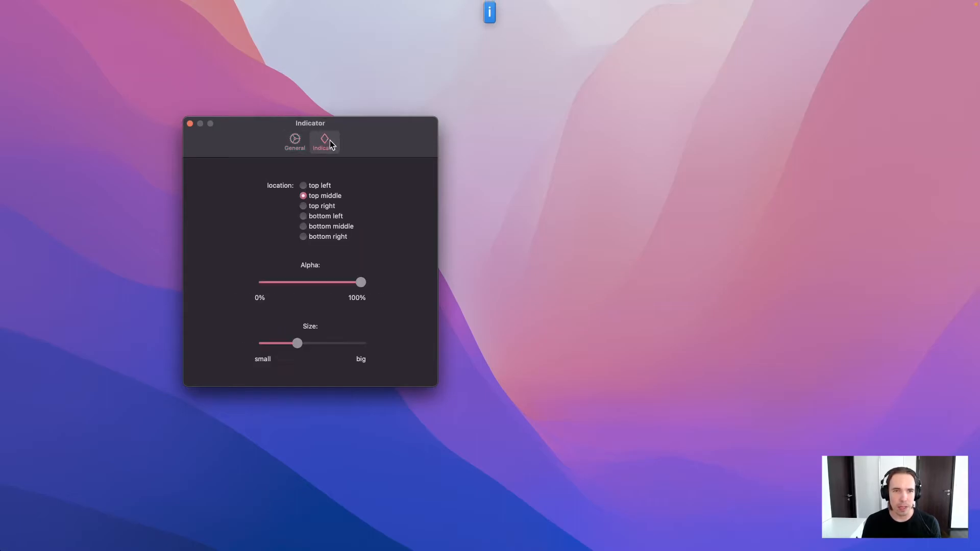
{"action": "left_click", "coordinate": [304, 185]}
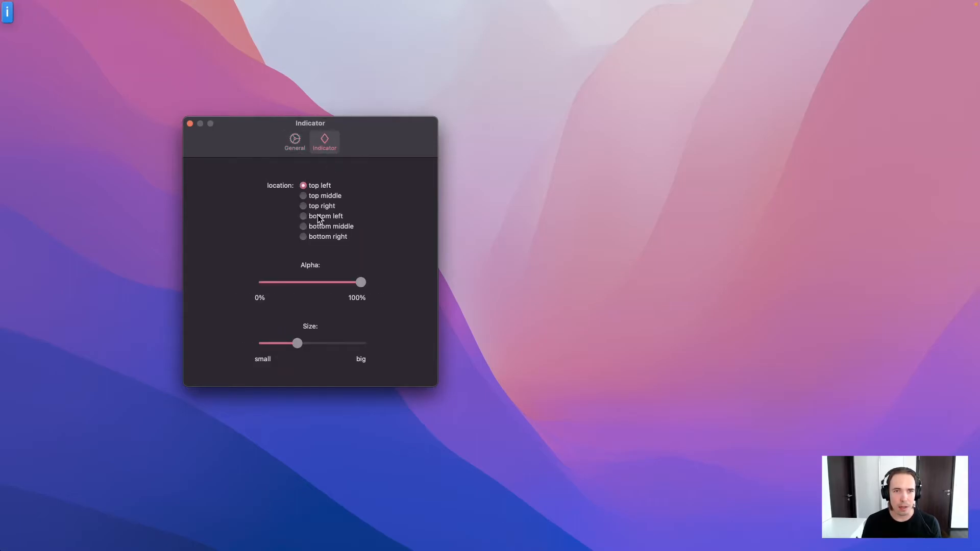
{"action": "left_click", "coordinate": [303, 206]}
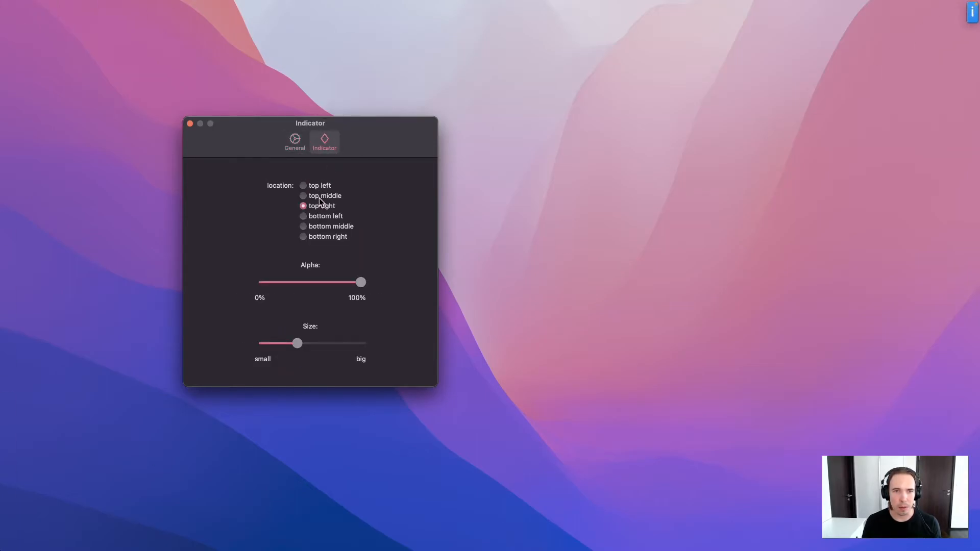
{"action": "left_click", "coordinate": [304, 196]}
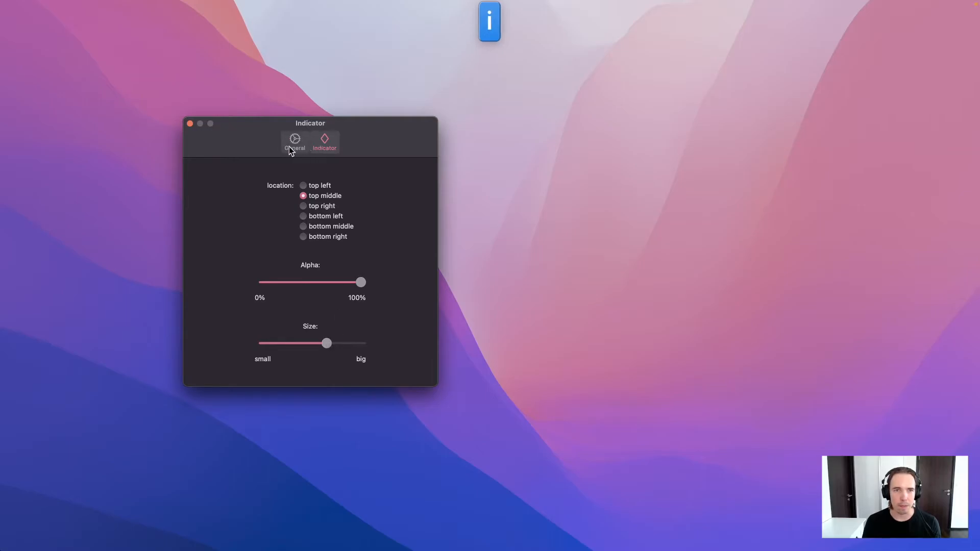
Review the Vim mode key choices in General settings and keep left_control selected
{"action": "left_click", "coordinate": [294, 142]}
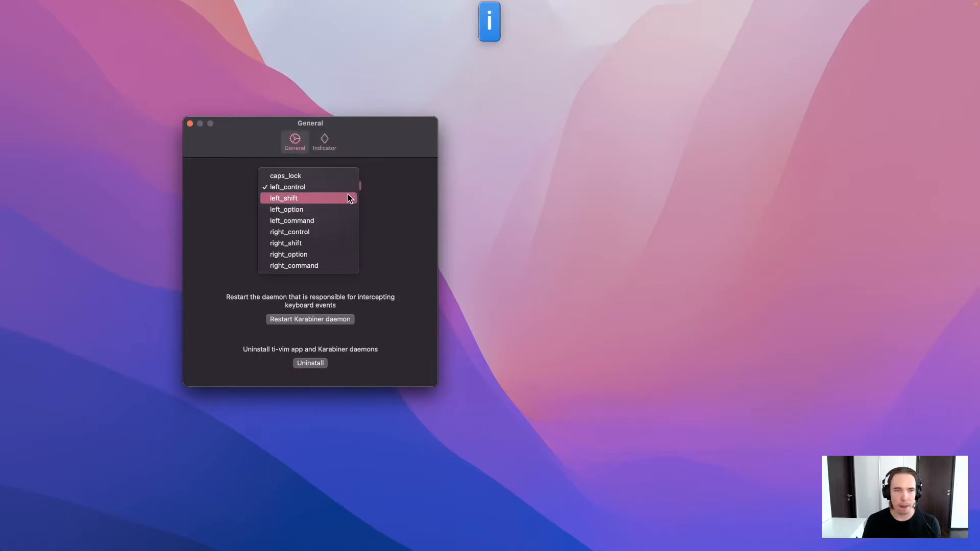
{"action": "mouse_move", "coordinate": [345, 187]}
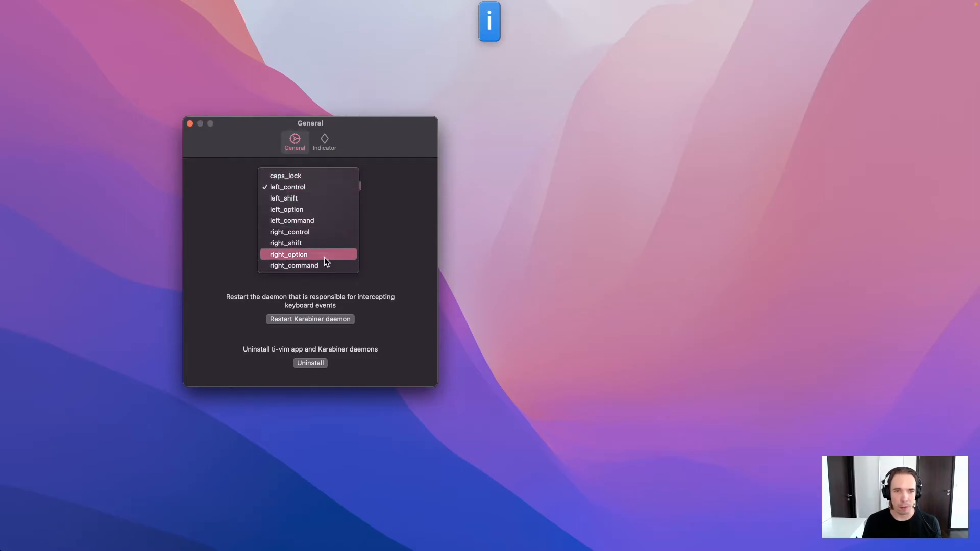
{"action": "left_click", "coordinate": [287, 187]}
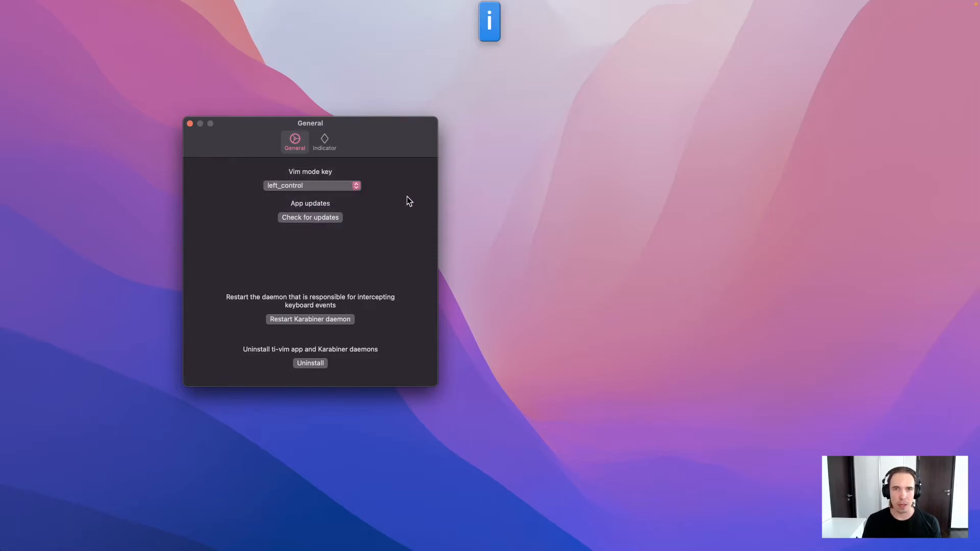
{"action": "left_click", "coordinate": [312, 186]}
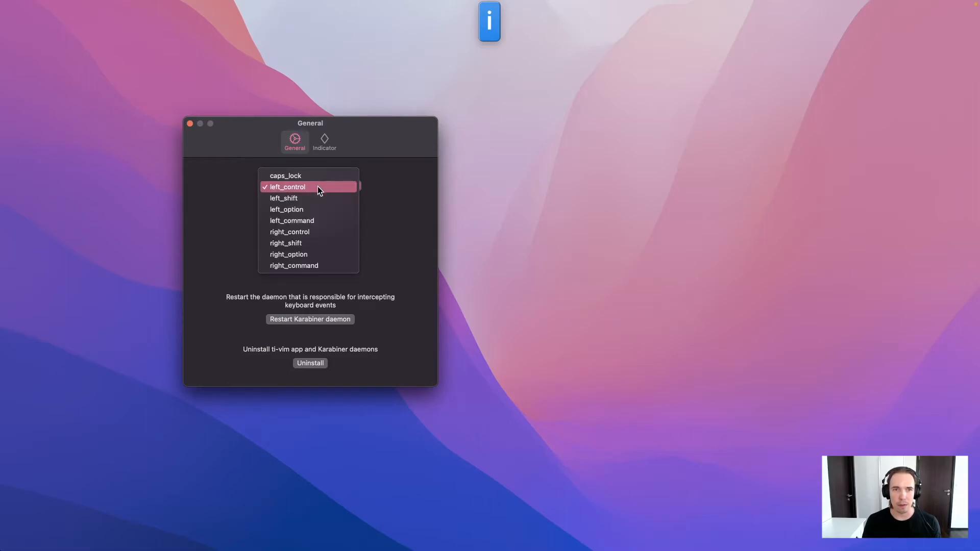
{"action": "left_click", "coordinate": [286, 186]}
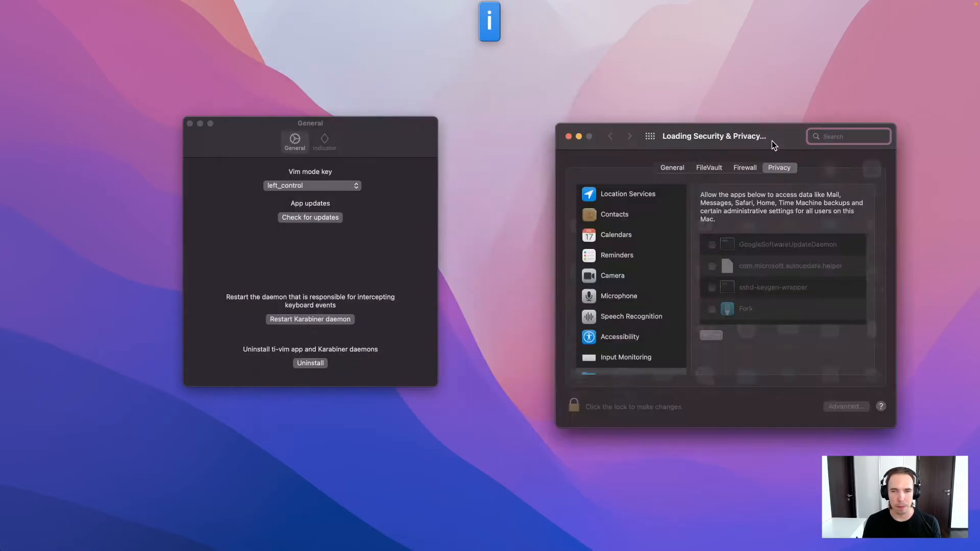
Watch the indicator flip between insert and normal modes, then return to the Indicator settings
{"action": "left_click", "coordinate": [569, 136]}
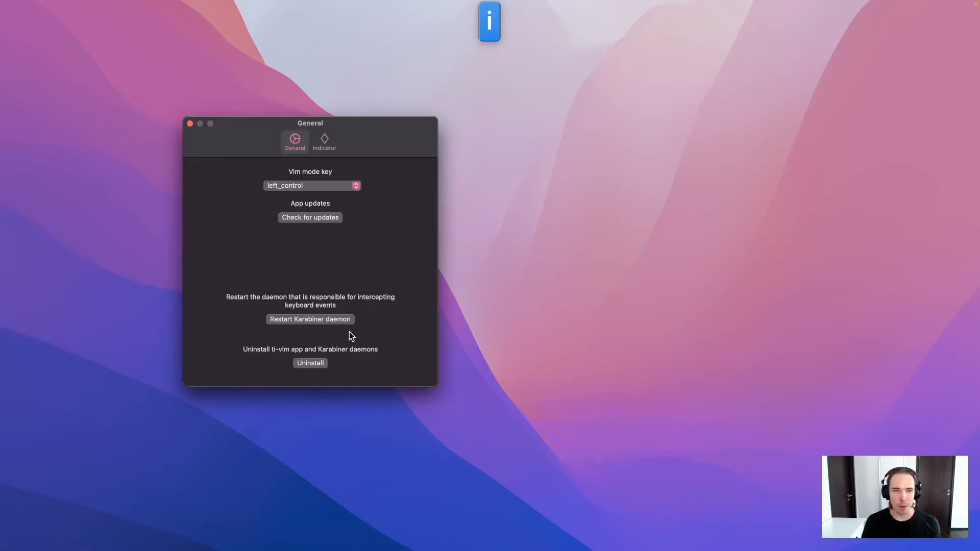
{"action": "mouse_move", "coordinate": [388, 346]}
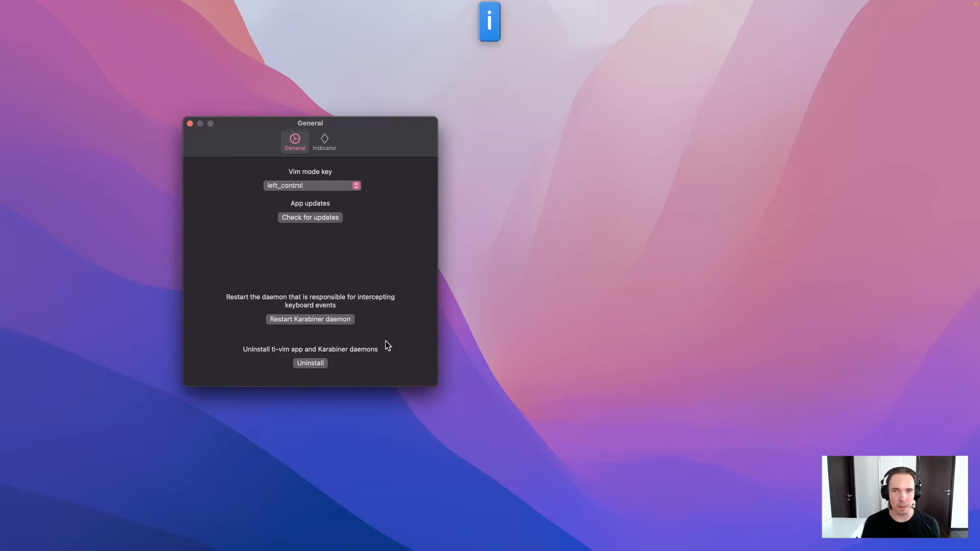
{"action": "mouse_move", "coordinate": [386, 338]}
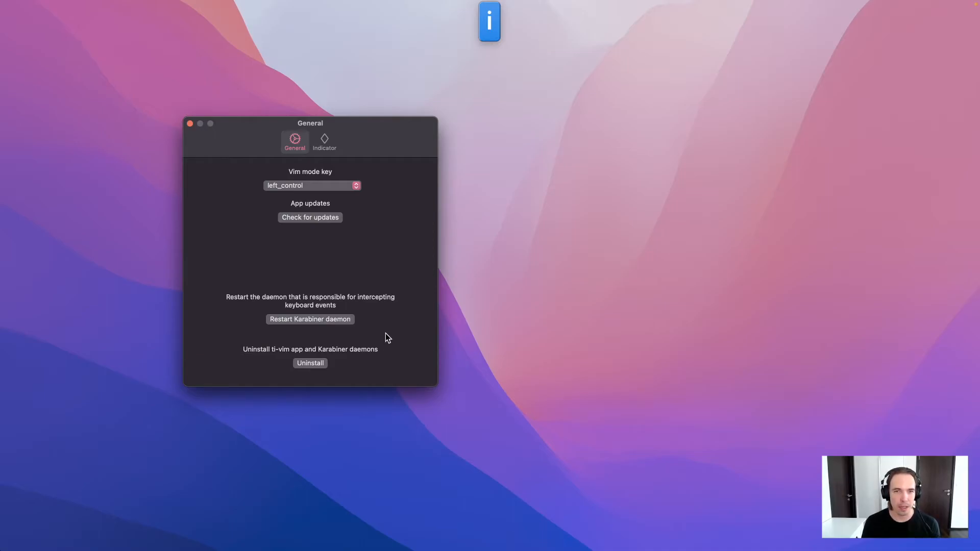
{"action": "mouse_move", "coordinate": [383, 333]}
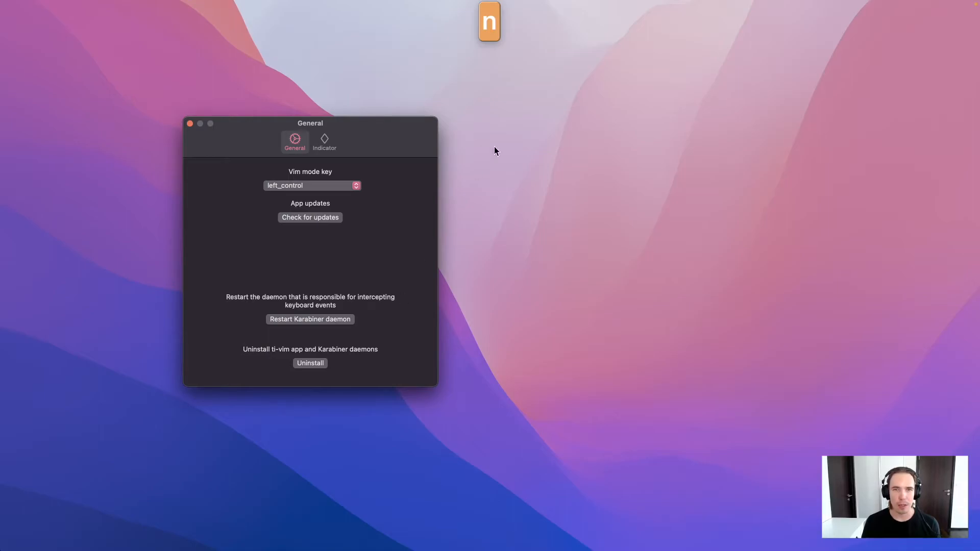
{"action": "mouse_move", "coordinate": [499, 56]}
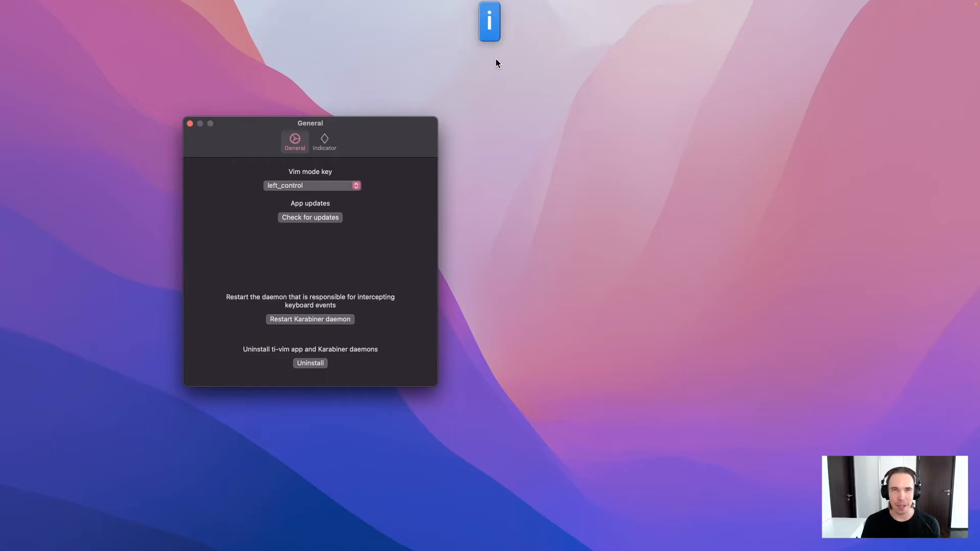
{"action": "mouse_move", "coordinate": [494, 63]}
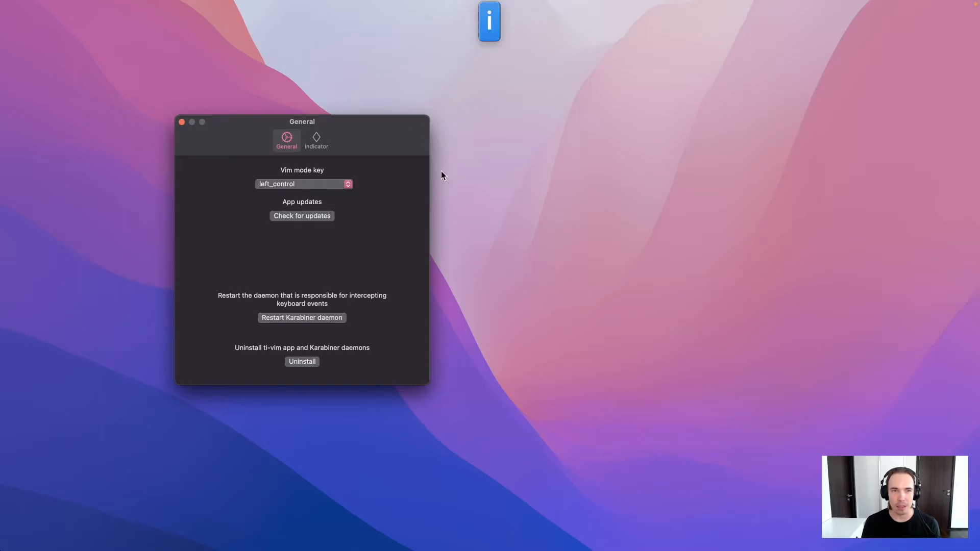
{"action": "mouse_move", "coordinate": [374, 328]}
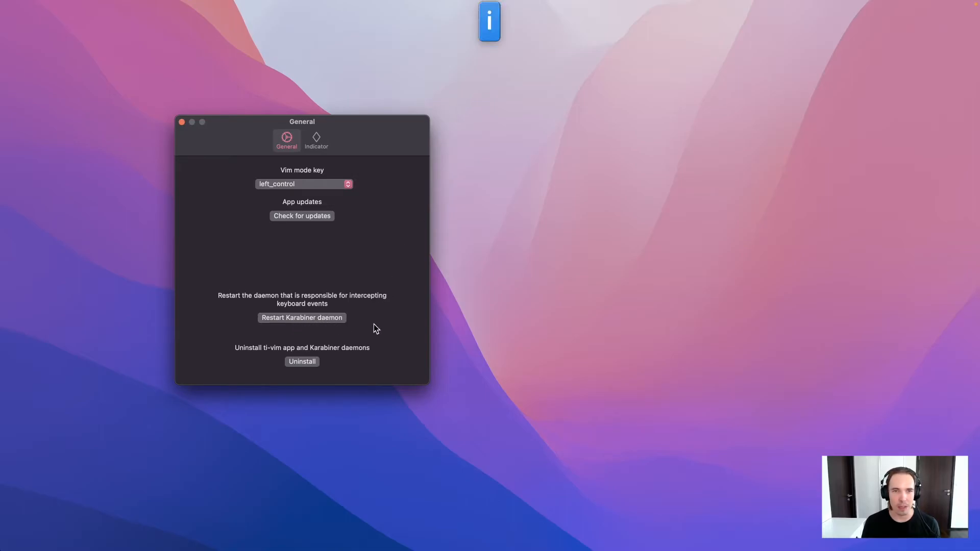
{"action": "mouse_move", "coordinate": [365, 164]}
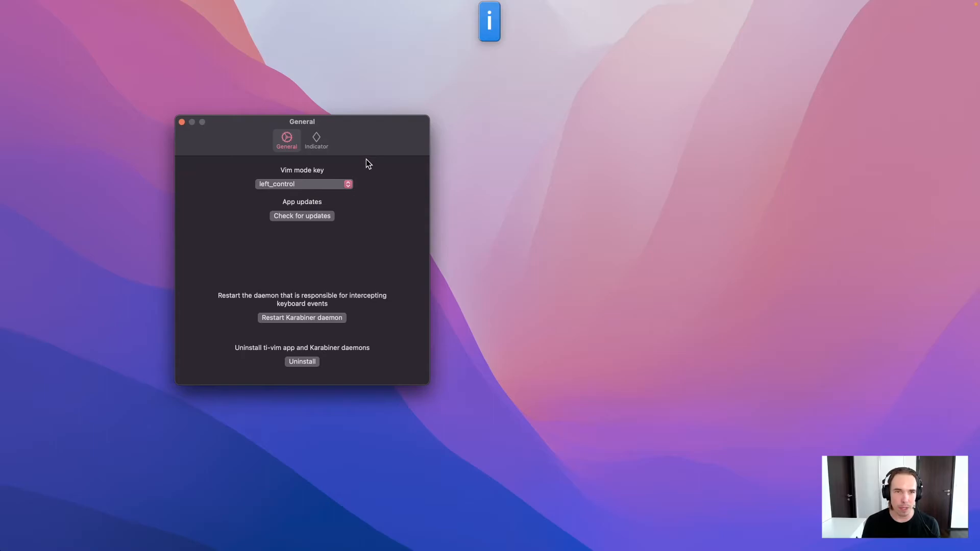
{"action": "left_click", "coordinate": [316, 139]}
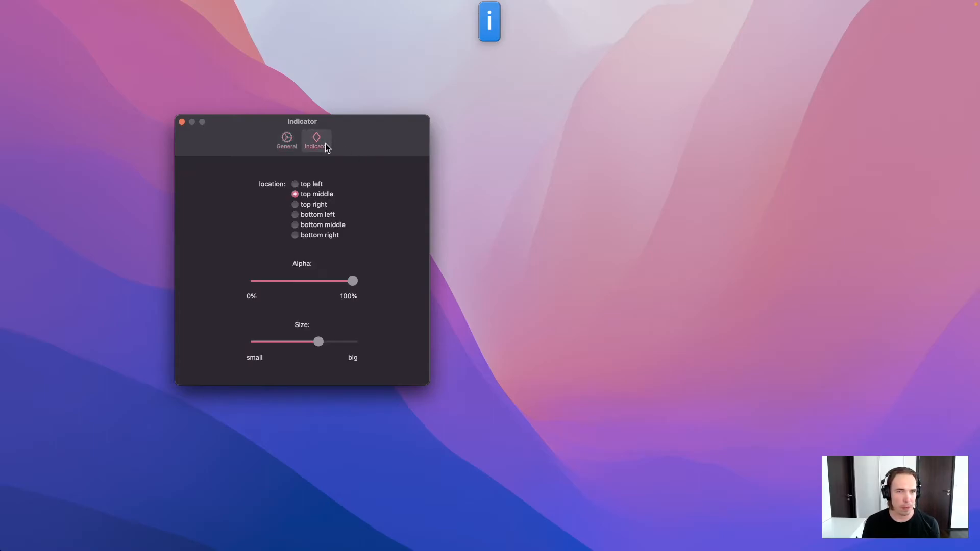
Enter hello world in Brave's address bar, cycle insert, normal and visual modes, then hide Brave
{"action": "left_click", "coordinate": [182, 122]}
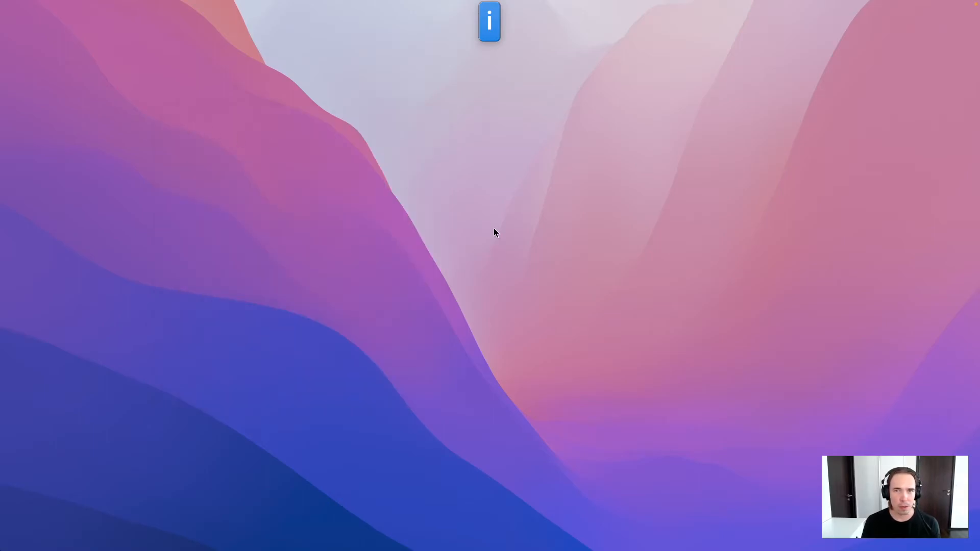
{"action": "mouse_move", "coordinate": [243, 527]}
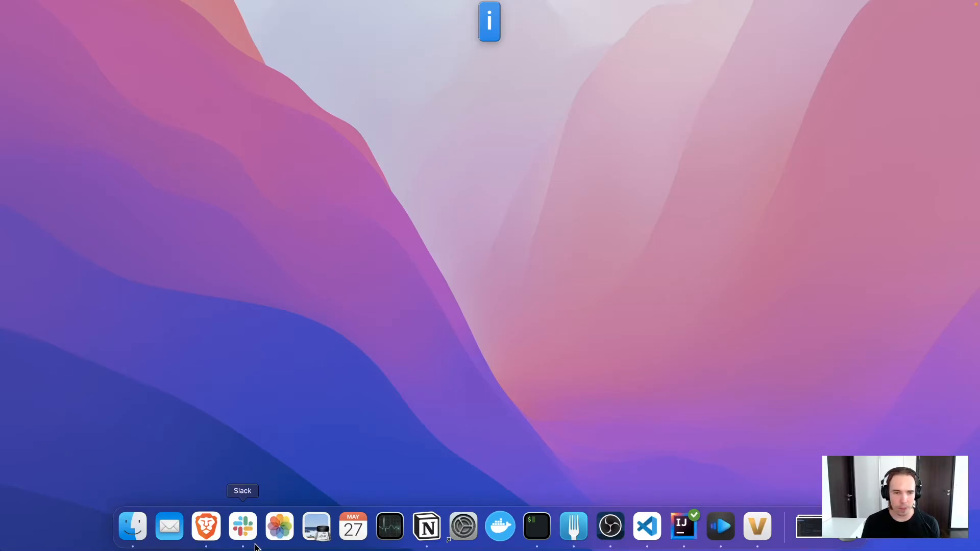
{"action": "mouse_move", "coordinate": [205, 528]}
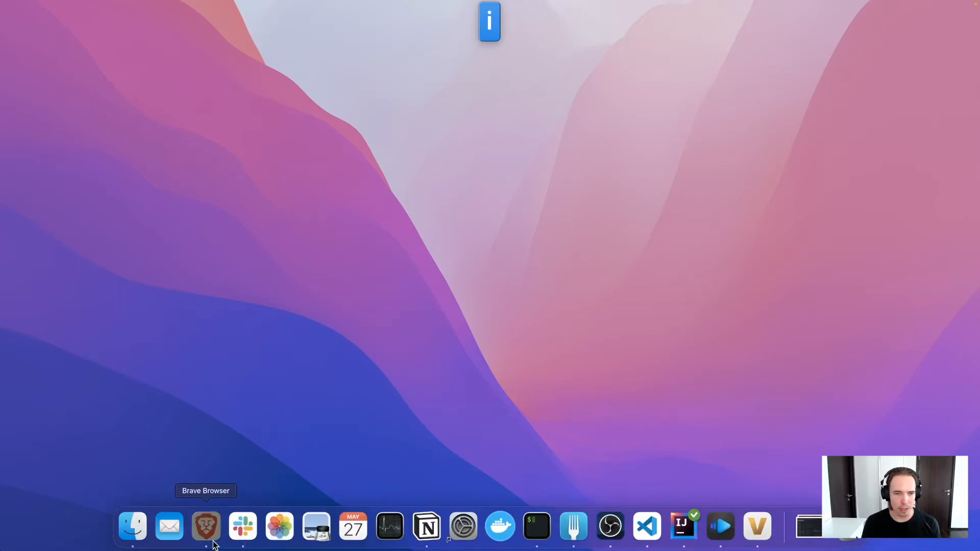
{"action": "left_click", "coordinate": [205, 526]}
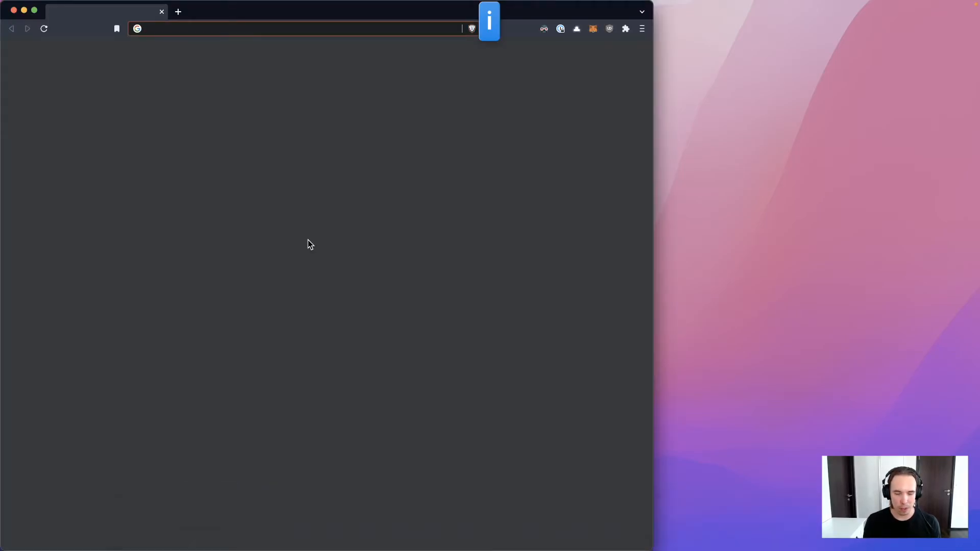
{"action": "type", "text": "hello world"}
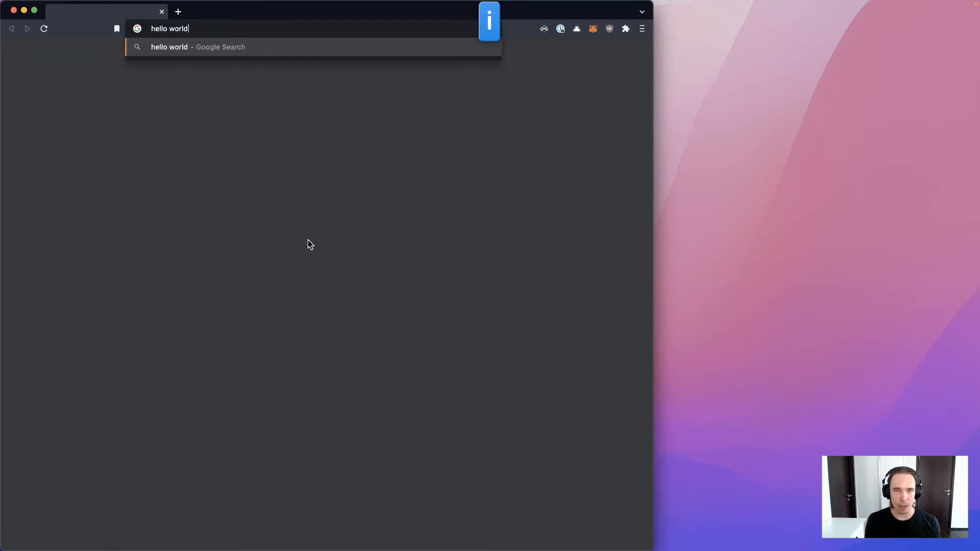
{"action": "mouse_move", "coordinate": [516, 126]}
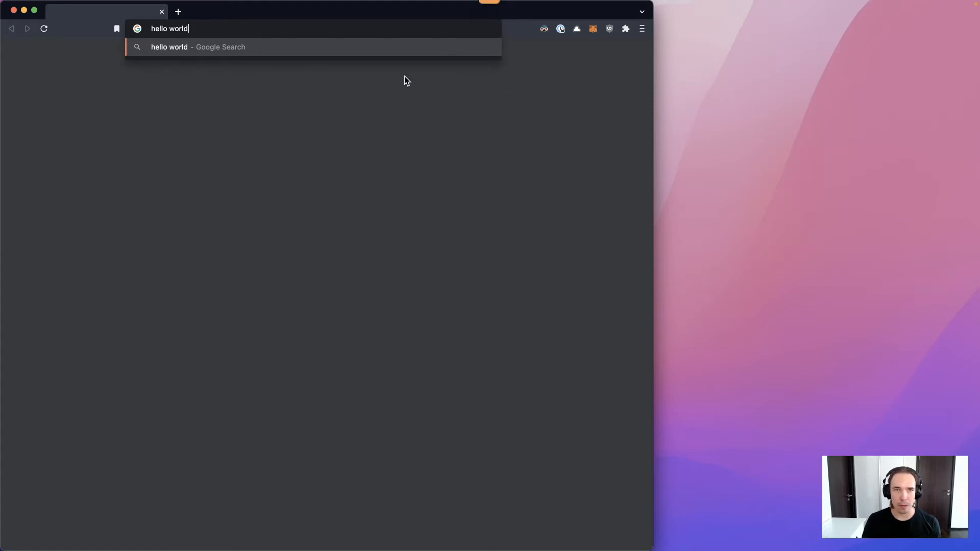
{"action": "mouse_move", "coordinate": [301, 144]}
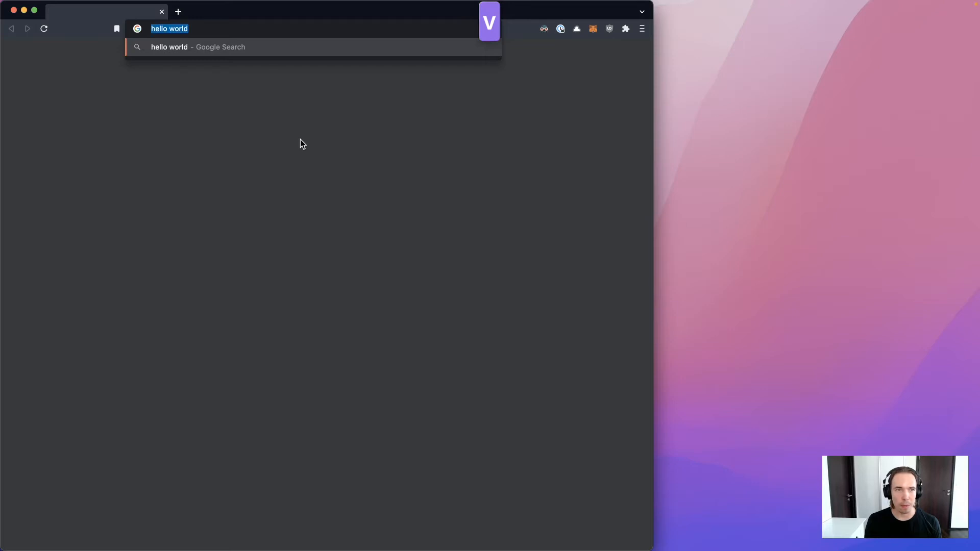
{"action": "key", "text": "Delete"}
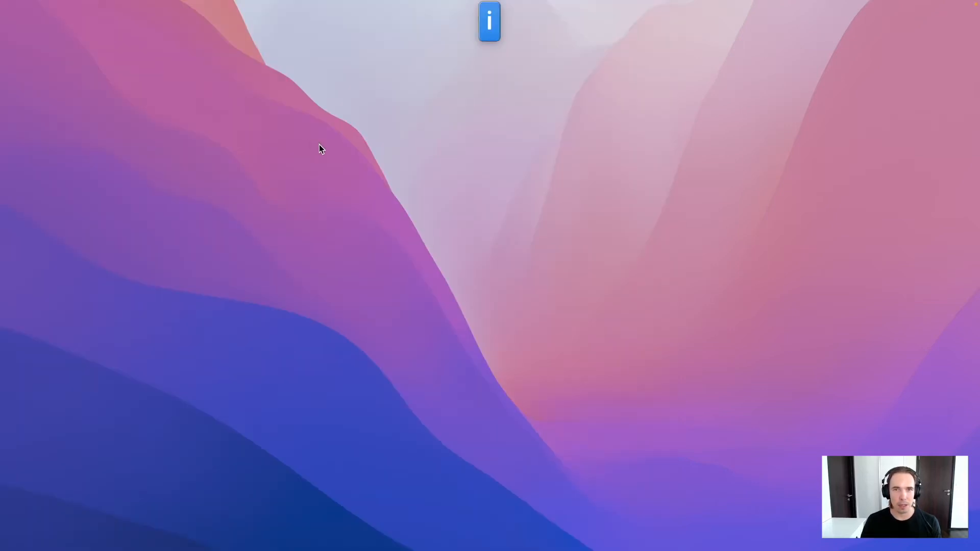
{"action": "left_click", "coordinate": [647, 526]}
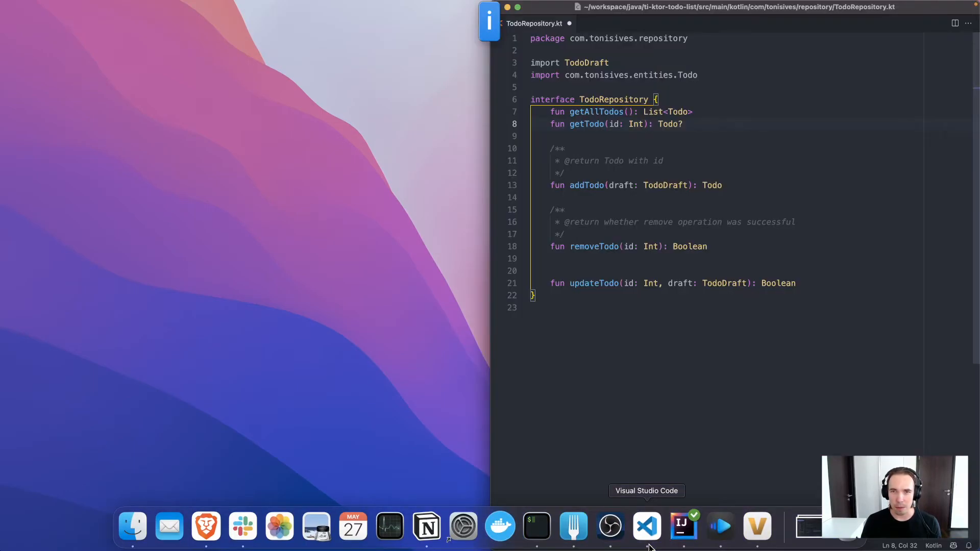
{"action": "left_click", "coordinate": [538, 136]}
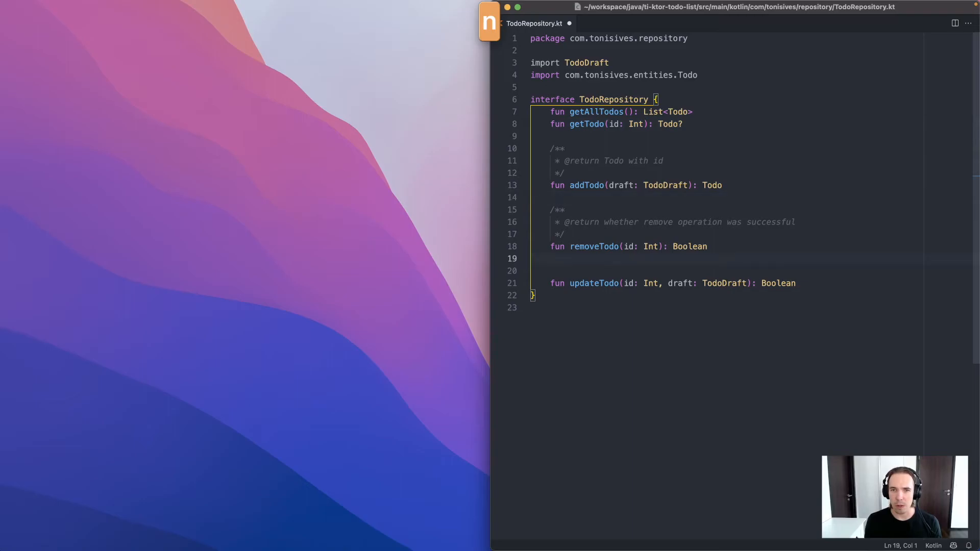
{"action": "left_click", "coordinate": [533, 136]}
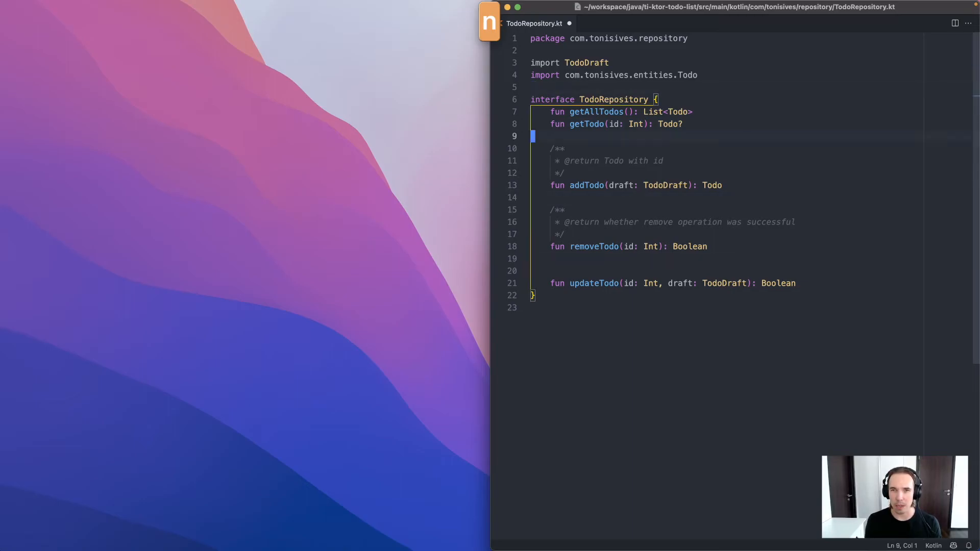
{"action": "left_click", "coordinate": [550, 86]}
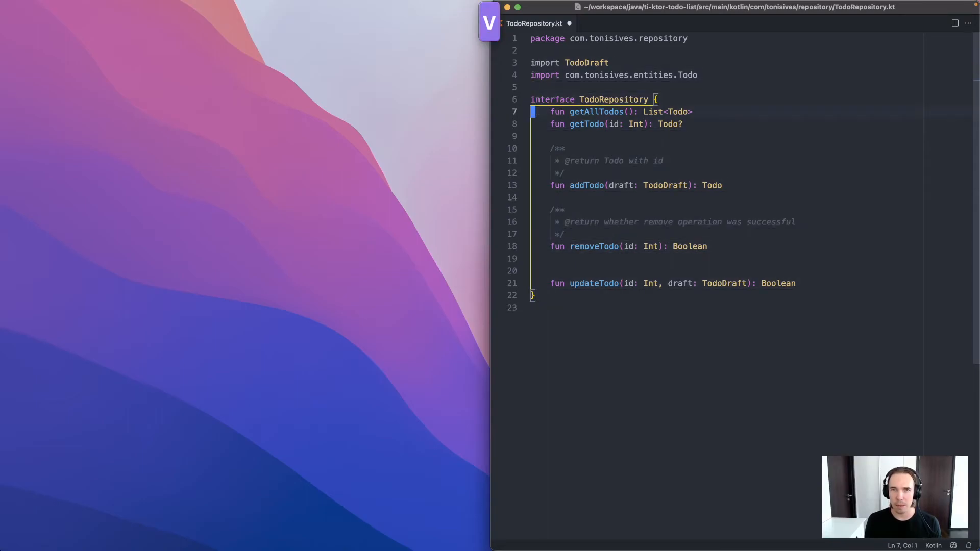
{"action": "left_click", "coordinate": [560, 173]}
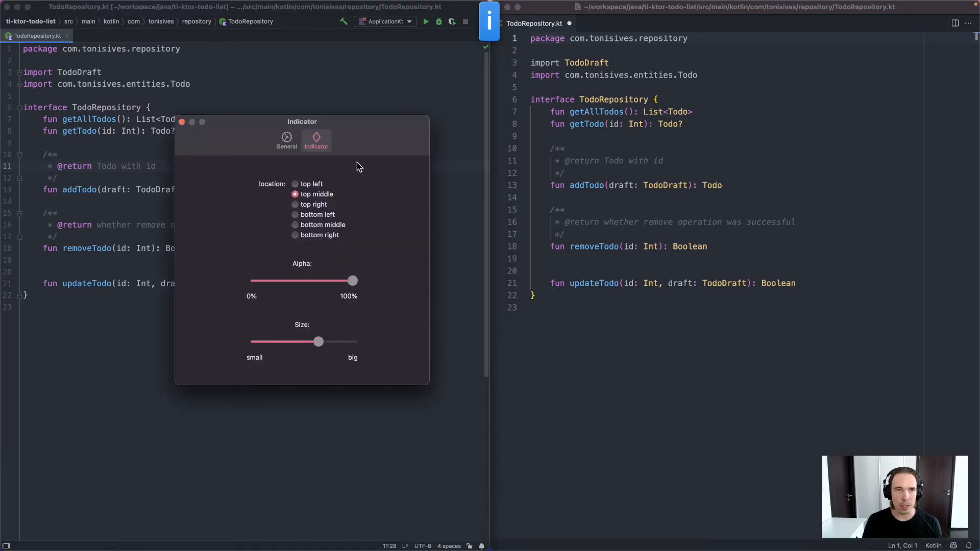
Show ti-vim's list of active Vim key modifications from Help, read it, and close it
{"action": "left_click", "coordinate": [132, 6]}
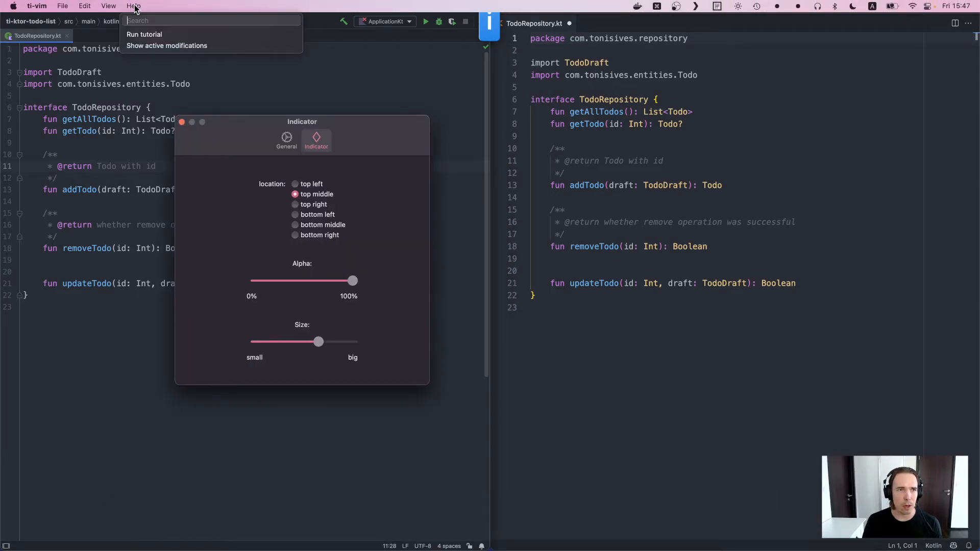
{"action": "left_click", "coordinate": [166, 45]}
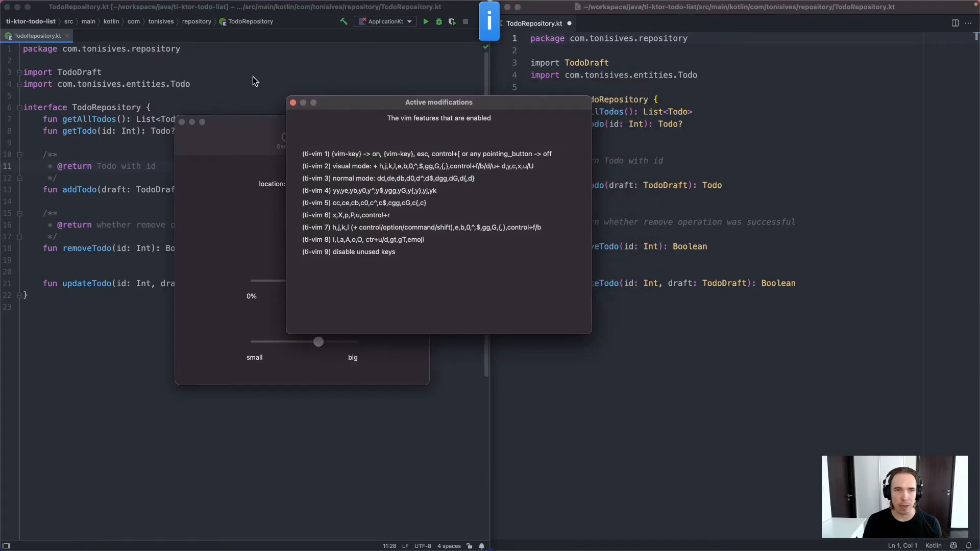
{"action": "mouse_move", "coordinate": [335, 160]}
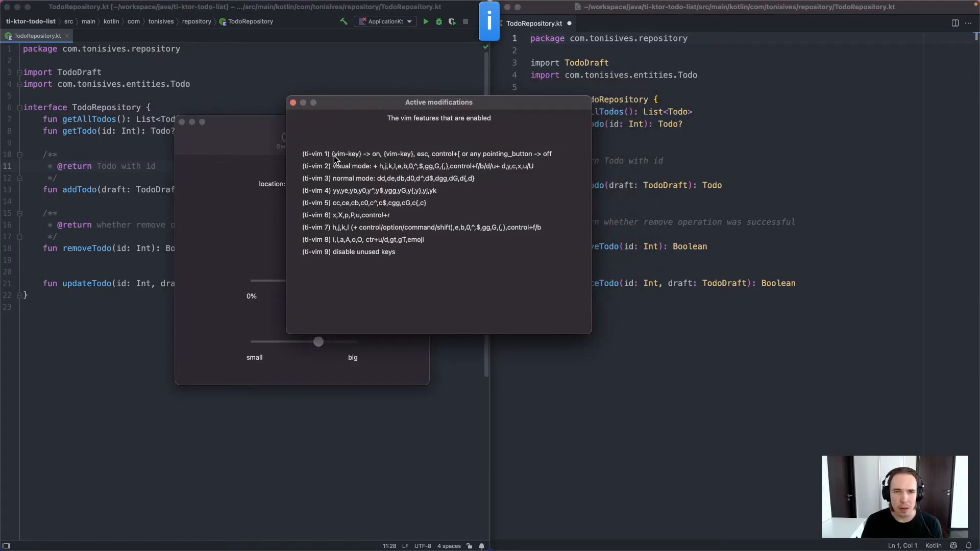
{"action": "mouse_move", "coordinate": [438, 161]}
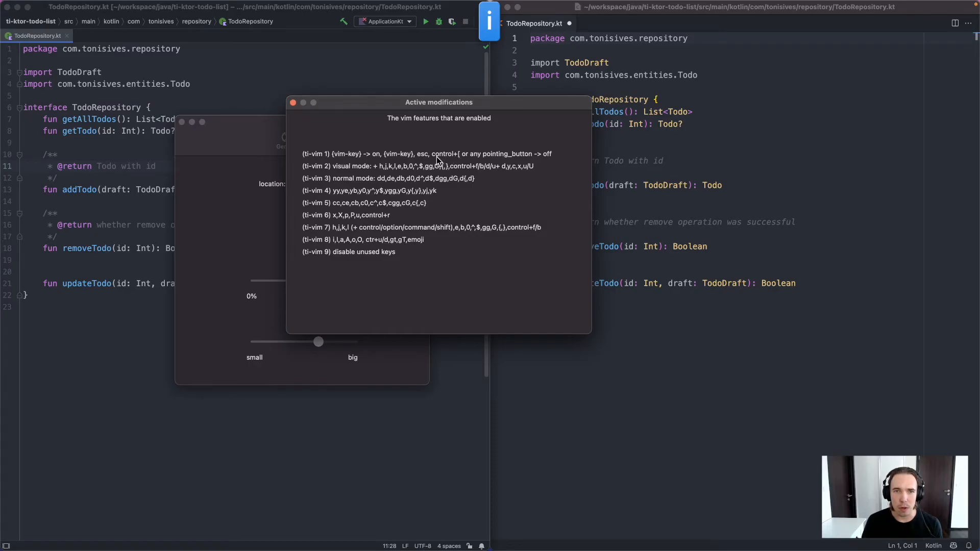
{"action": "mouse_move", "coordinate": [481, 160]}
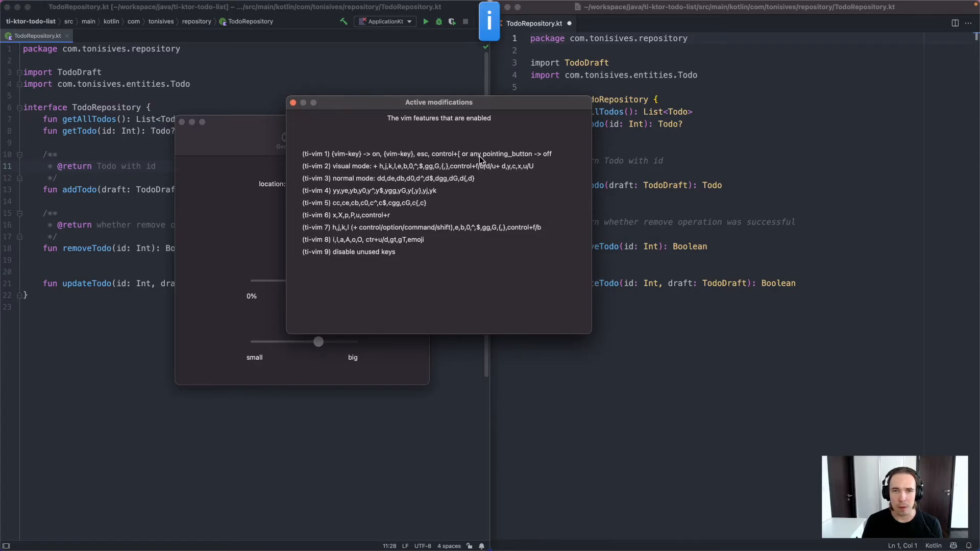
{"action": "mouse_move", "coordinate": [344, 172]}
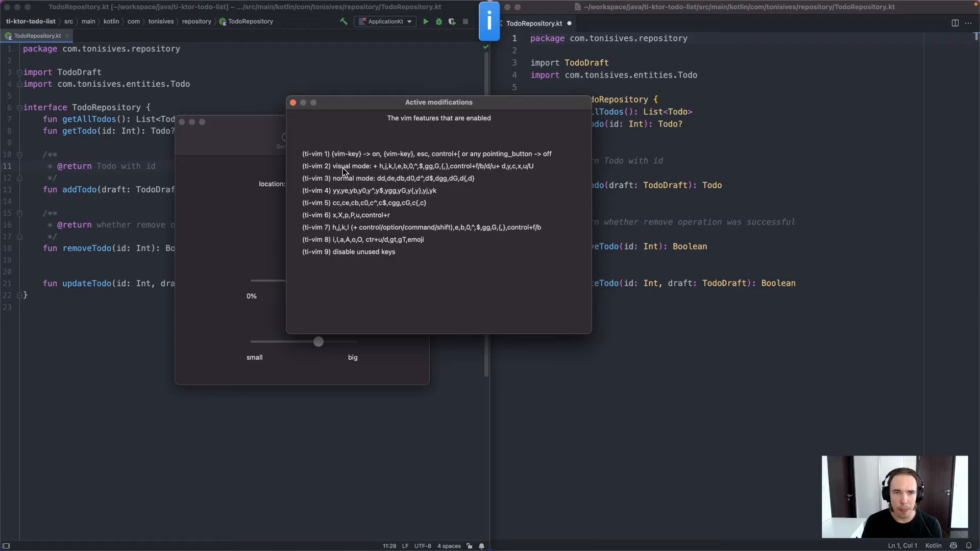
{"action": "mouse_move", "coordinate": [394, 173]}
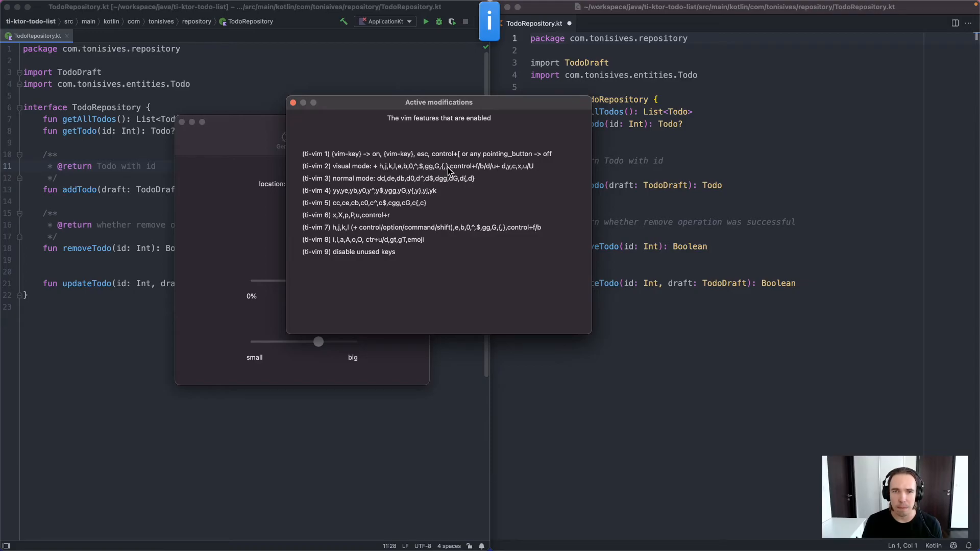
{"action": "mouse_move", "coordinate": [505, 175]}
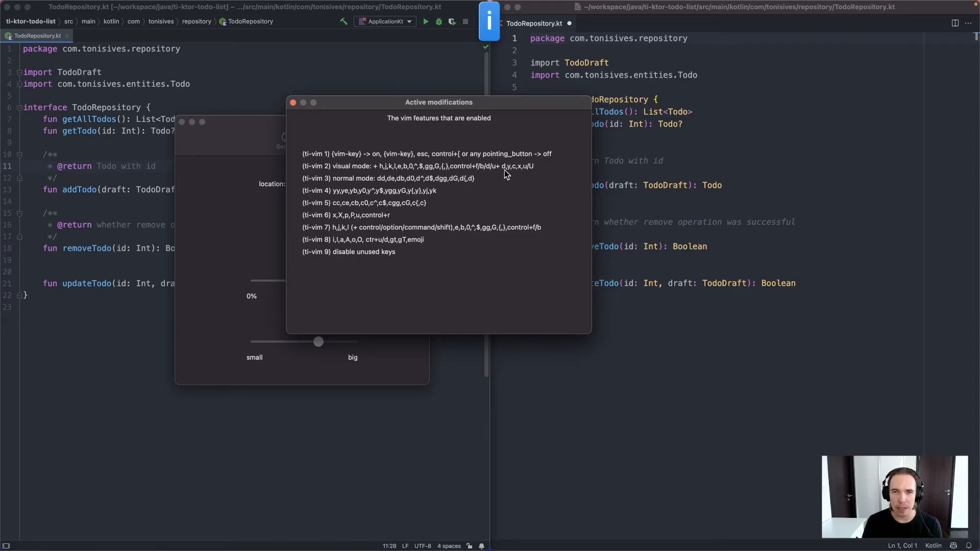
{"action": "mouse_move", "coordinate": [416, 189]}
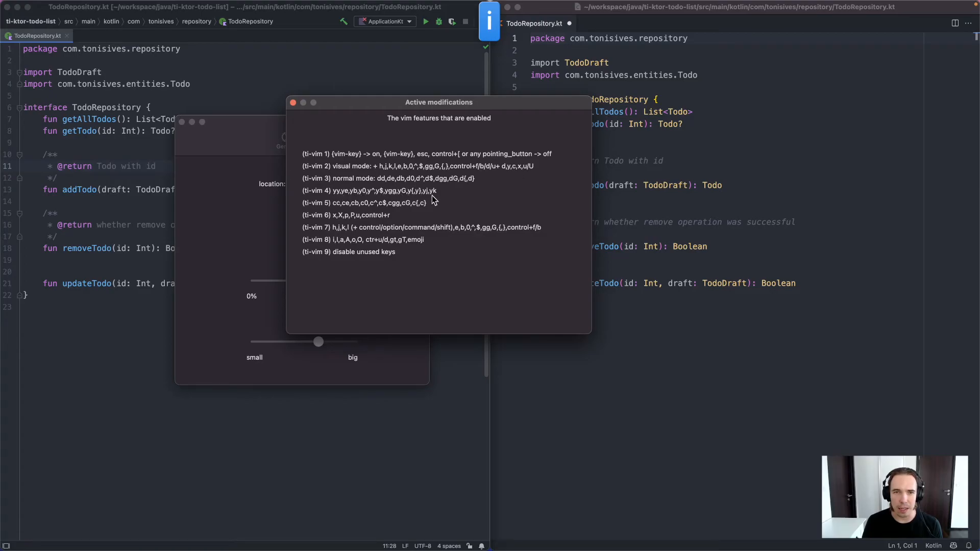
{"action": "mouse_move", "coordinate": [383, 196]}
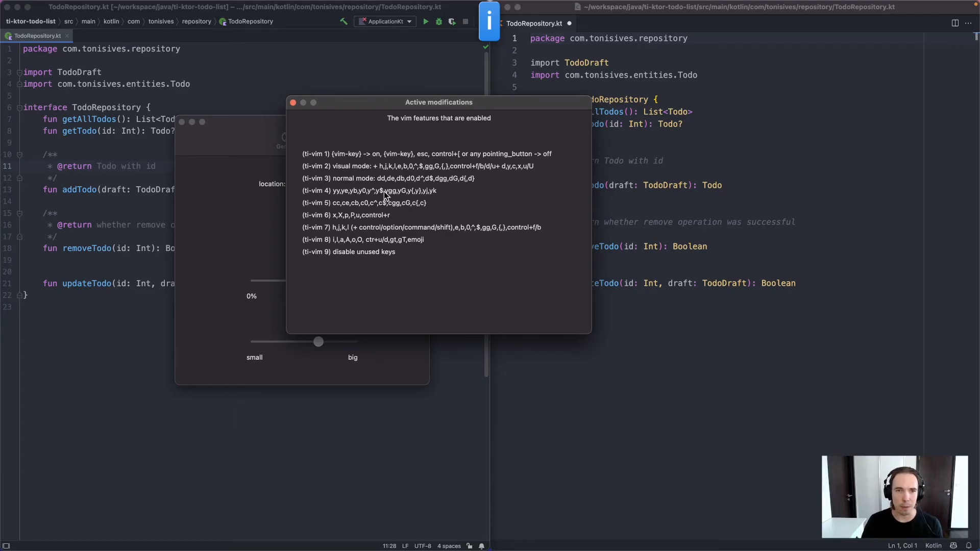
{"action": "mouse_move", "coordinate": [333, 234]}
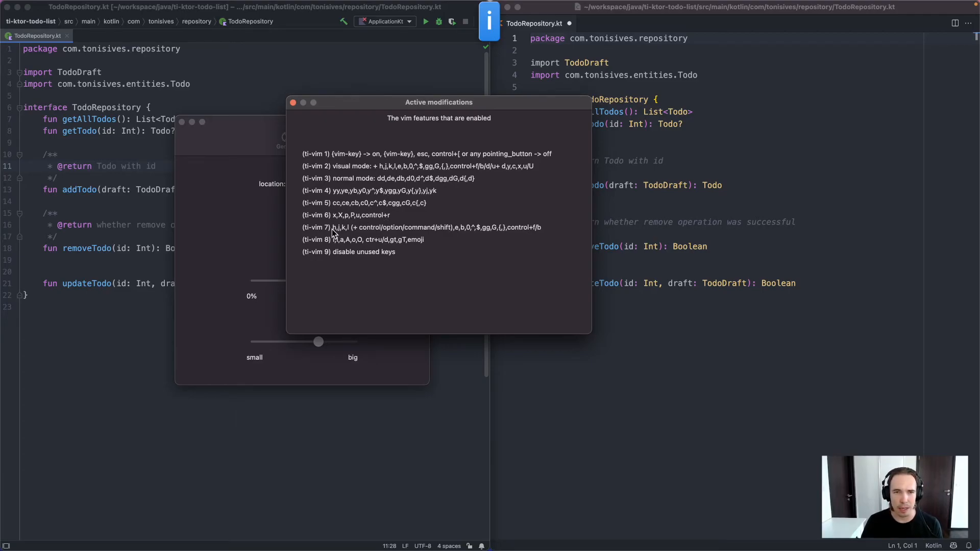
{"action": "mouse_move", "coordinate": [399, 260]}
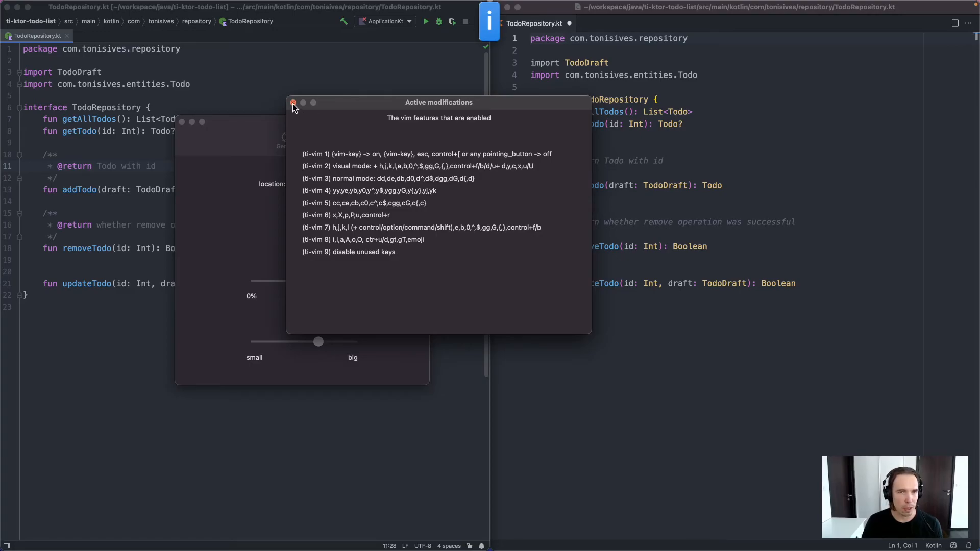
{"action": "left_click", "coordinate": [293, 102]}
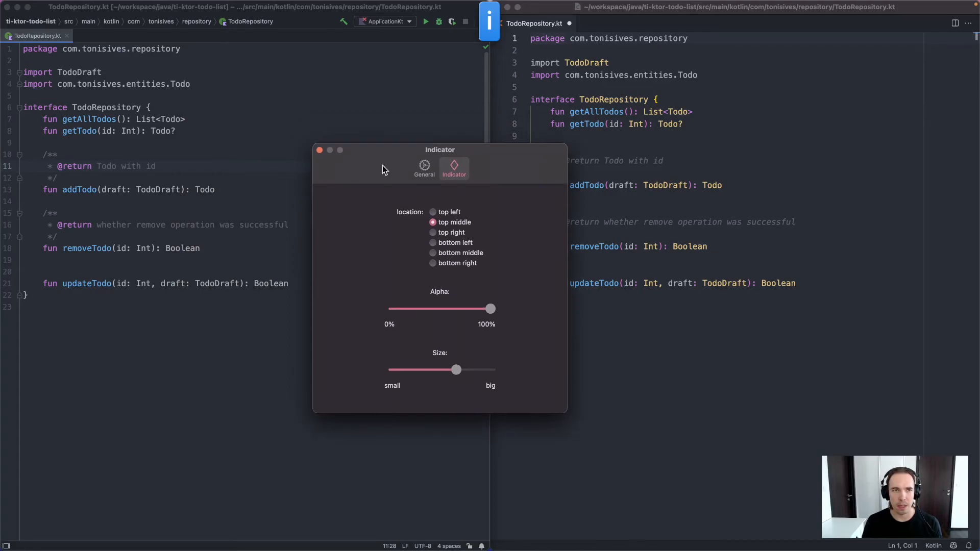
{"action": "mouse_move", "coordinate": [471, 78]}
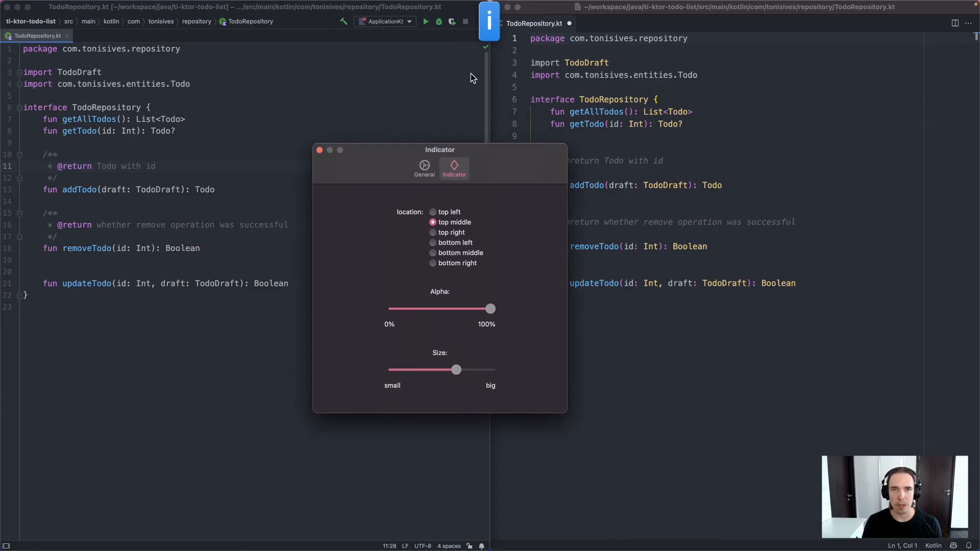
{"action": "mouse_move", "coordinate": [439, 93]}
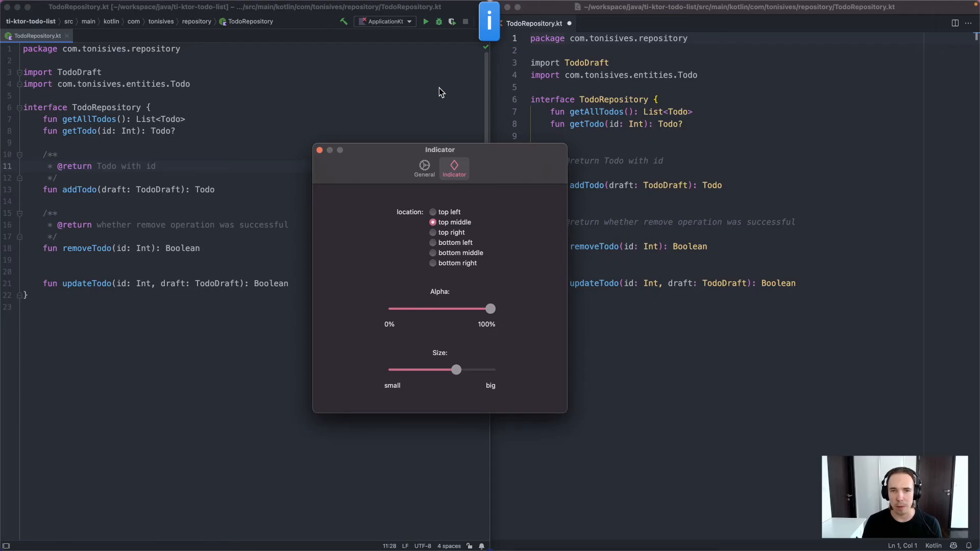
{"action": "mouse_move", "coordinate": [644, 104]}
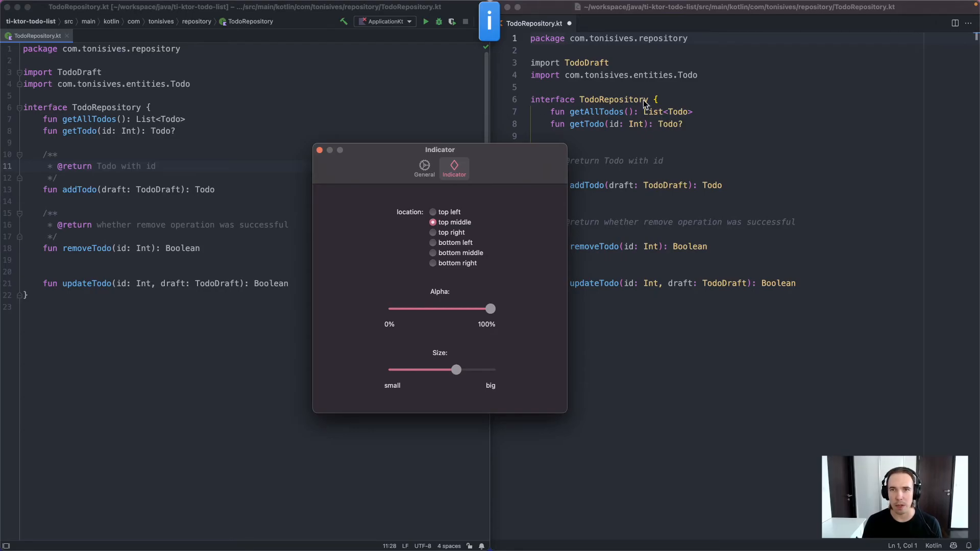
{"action": "mouse_move", "coordinate": [190, 102]}
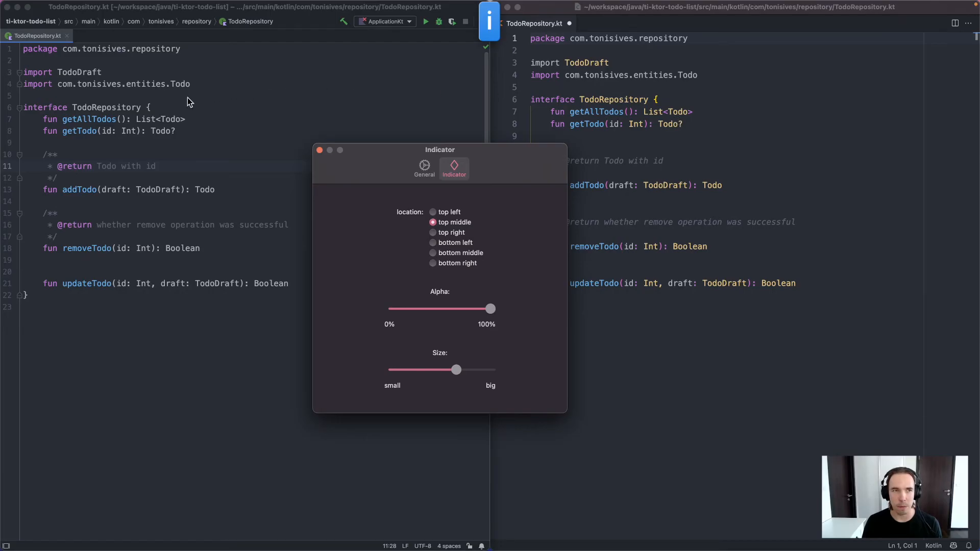
{"action": "mouse_move", "coordinate": [740, 130]}
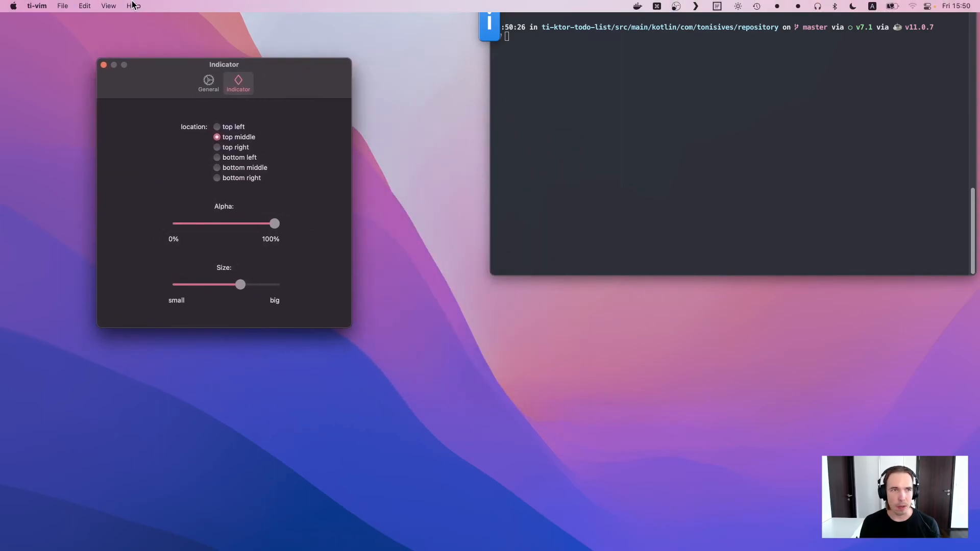
Review the general settings and the Vim mode key choices in ti-vim
{"action": "left_click", "coordinate": [132, 6]}
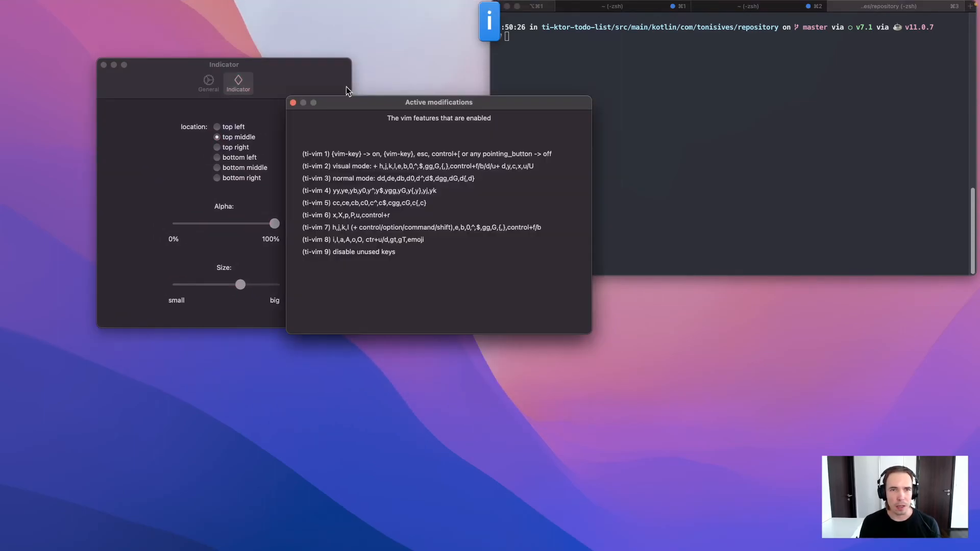
{"action": "left_click", "coordinate": [208, 83]}
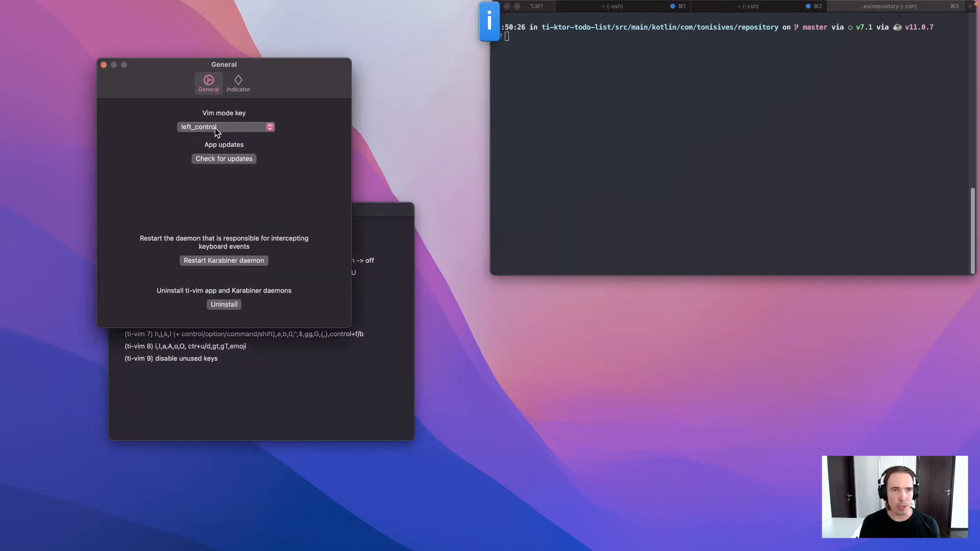
{"action": "left_click", "coordinate": [224, 127]}
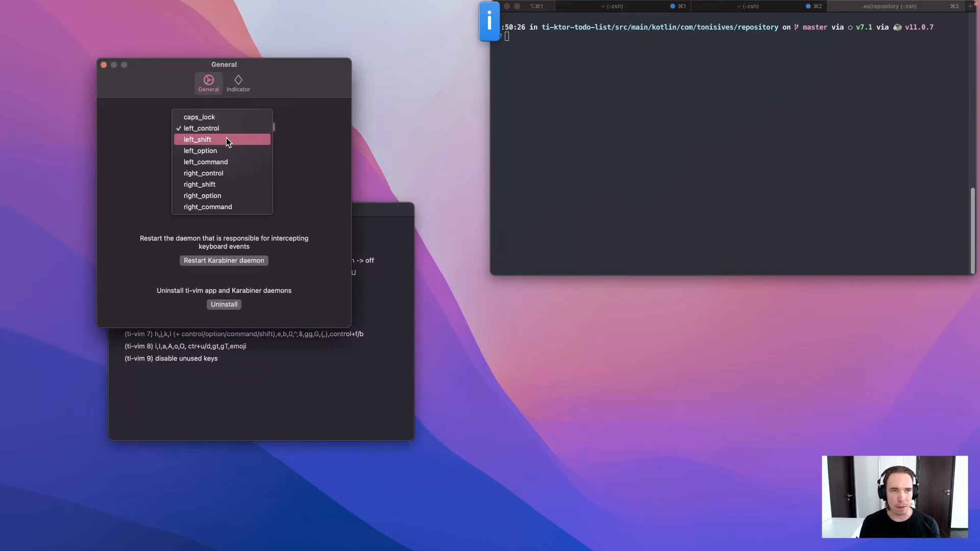
{"action": "left_click", "coordinate": [201, 128]}
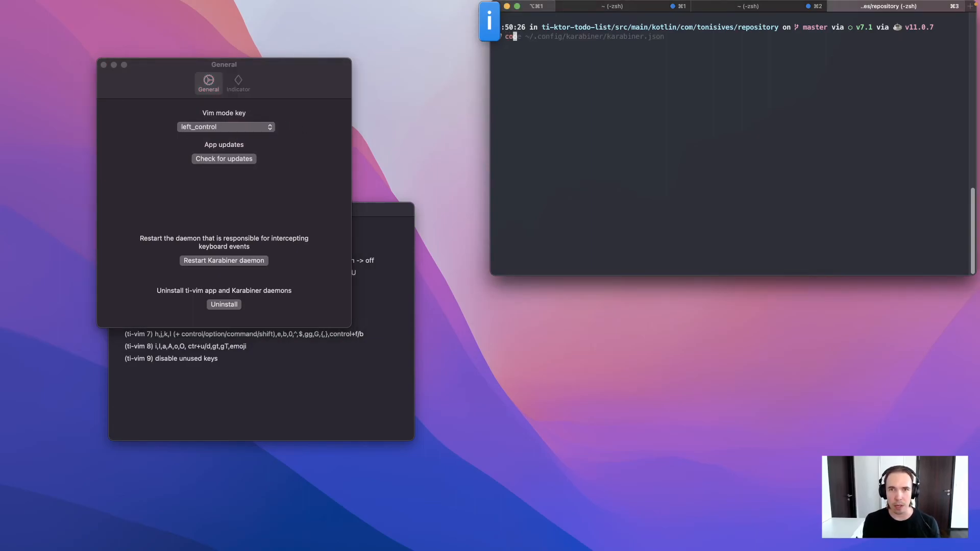
Open ~/.config/karabiner/karabiner.json in VS Code and locate the ti-vim 1 and ti-vim 2 rules
{"action": "type", "text": "code ~/.config/karabiner/karabiner.json"}
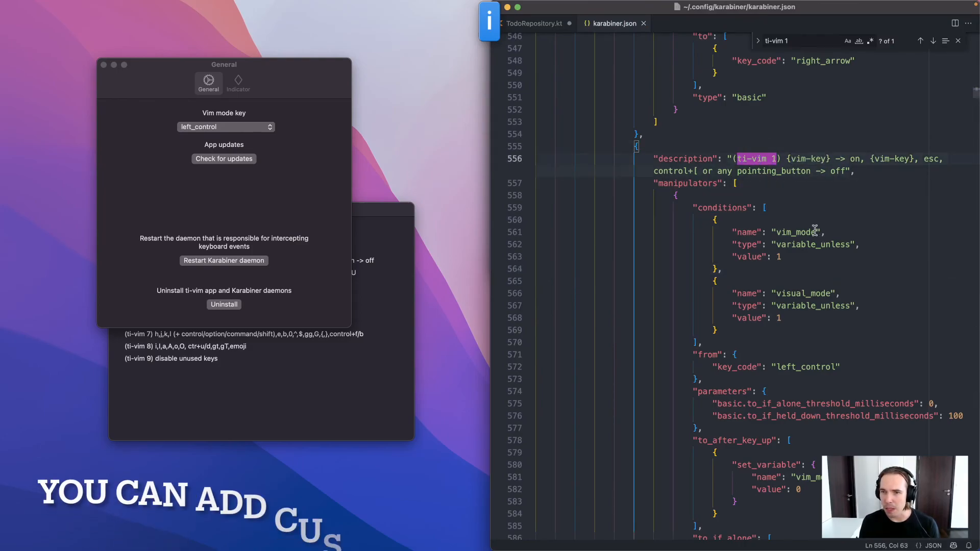
{"action": "scroll", "scroll_direction": "down", "scroll_amount": 3}
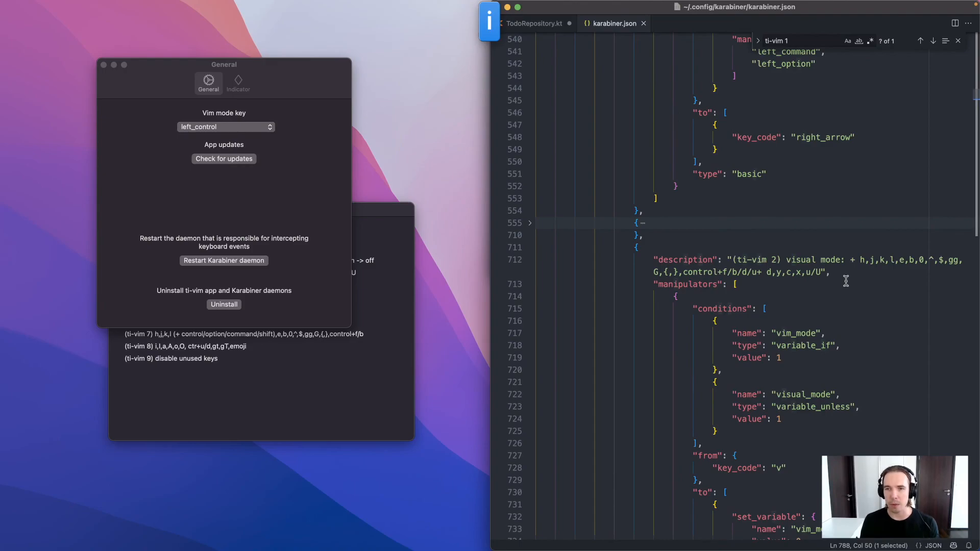
{"action": "left_click", "coordinate": [727, 259]}
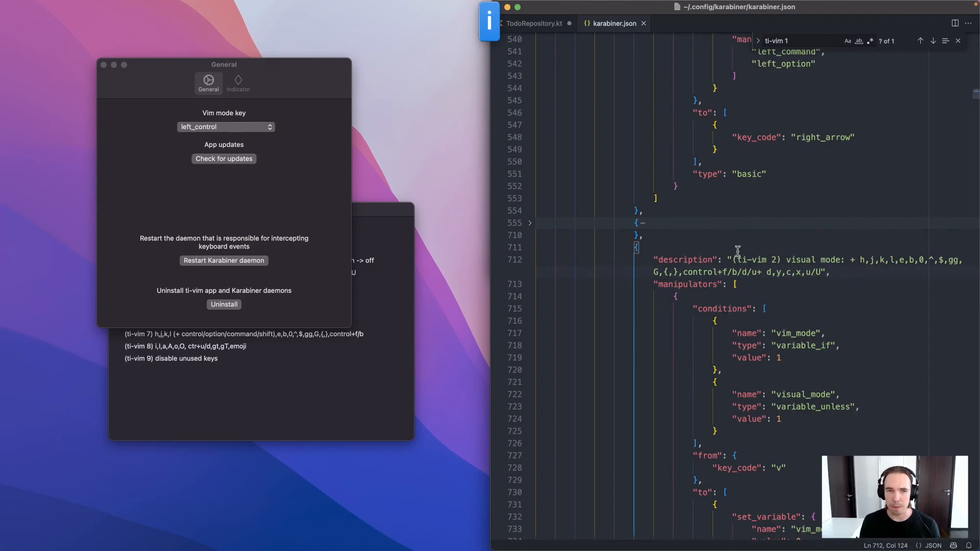
{"action": "mouse_move", "coordinate": [206, 526]}
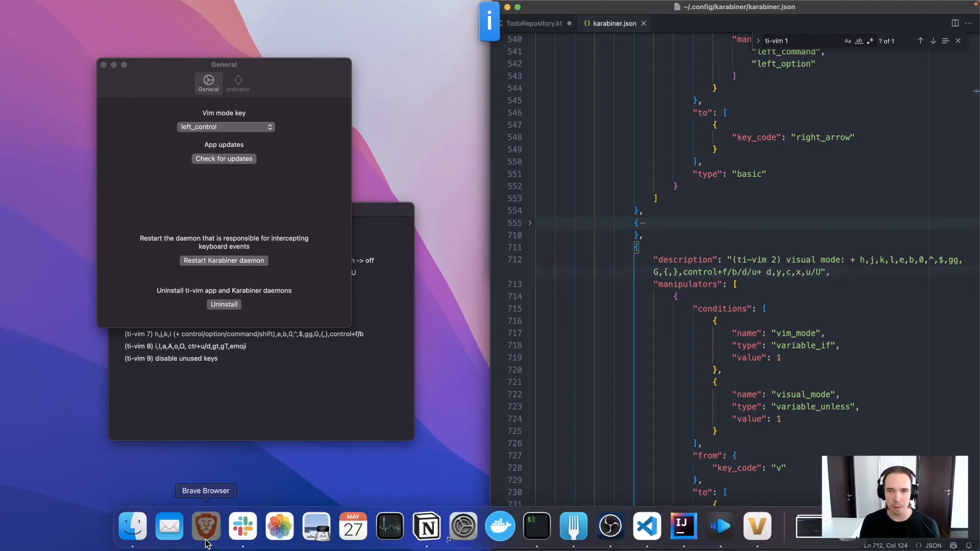
Search the web in Brave for karabiner github
{"action": "left_click", "coordinate": [205, 526]}
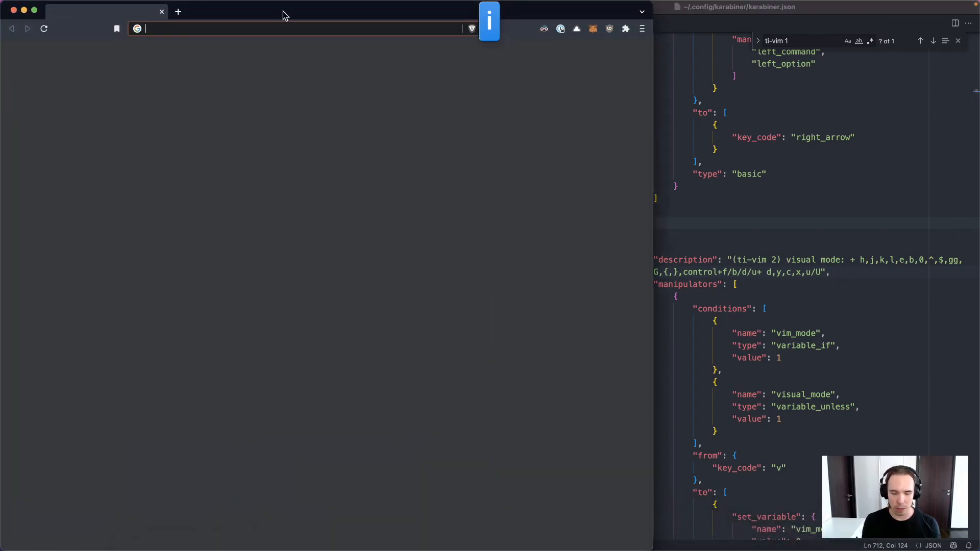
{"action": "type", "text": "karabiner k"}
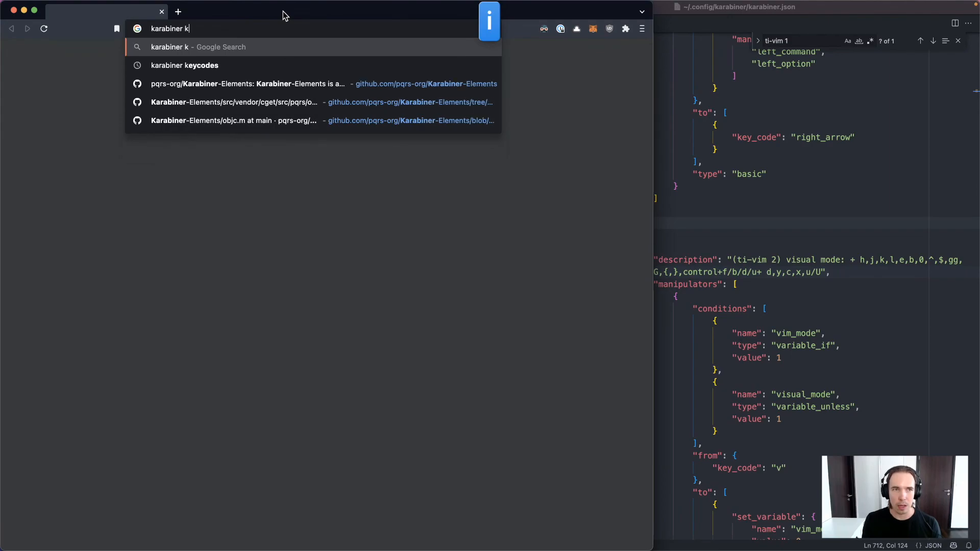
{"action": "key", "text": "Return"}
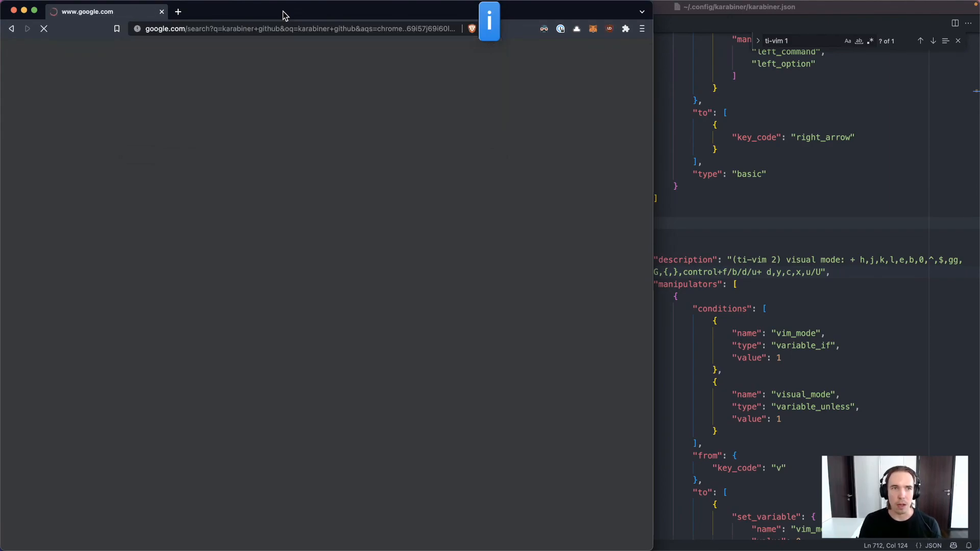